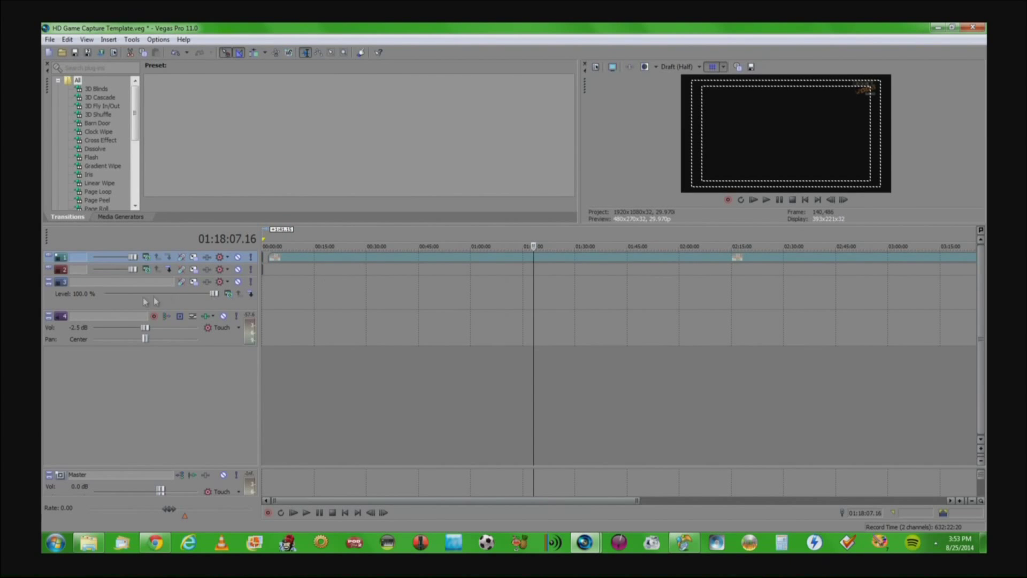
mouse_move(312, 387)
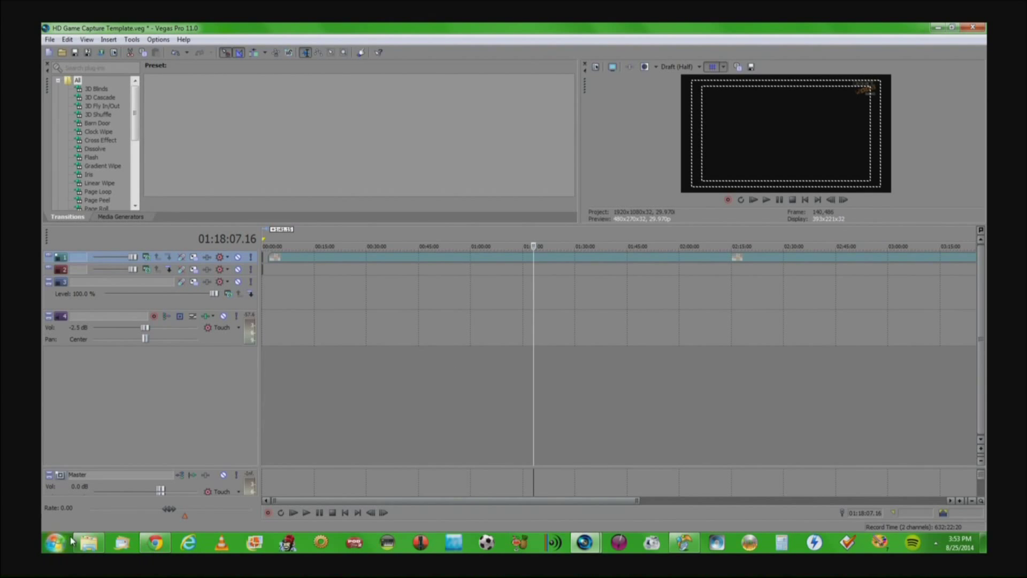
Step: Bring the captured video 2014_8_23_11_30_8.m2ts from Explorer into the HD Game Capture Template project
left_click(89, 542)
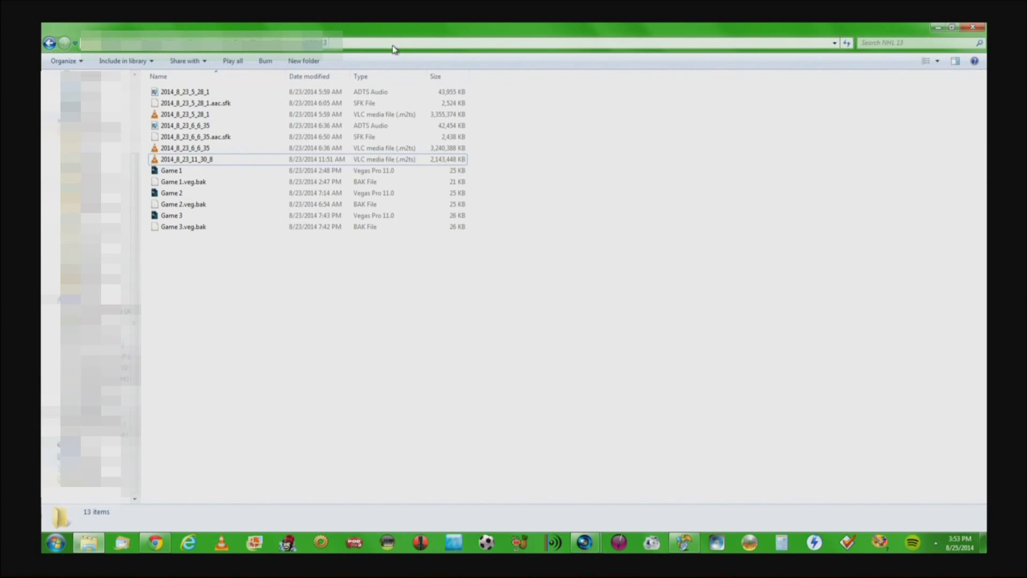
left_click(190, 159)
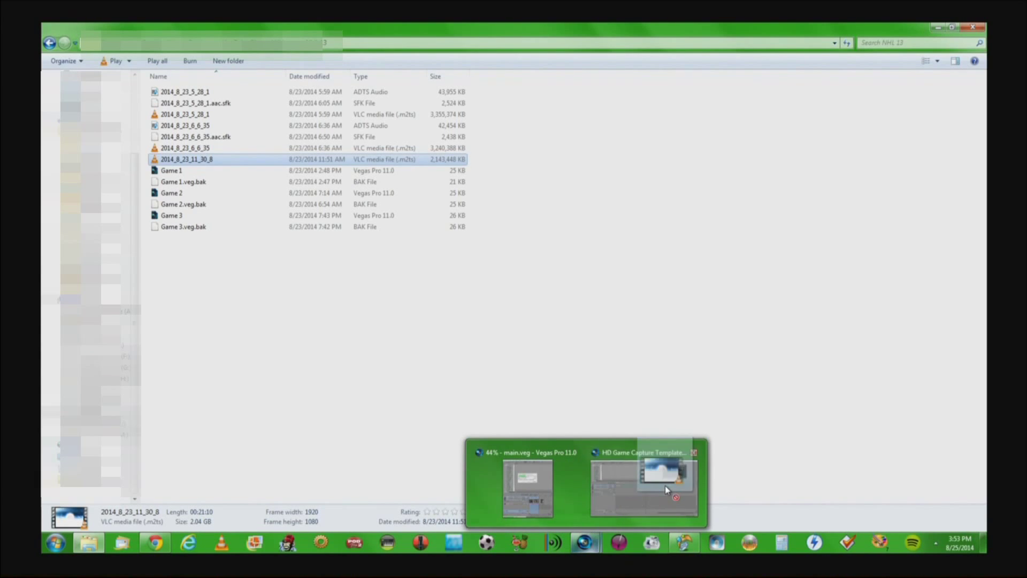
left_click(645, 488)
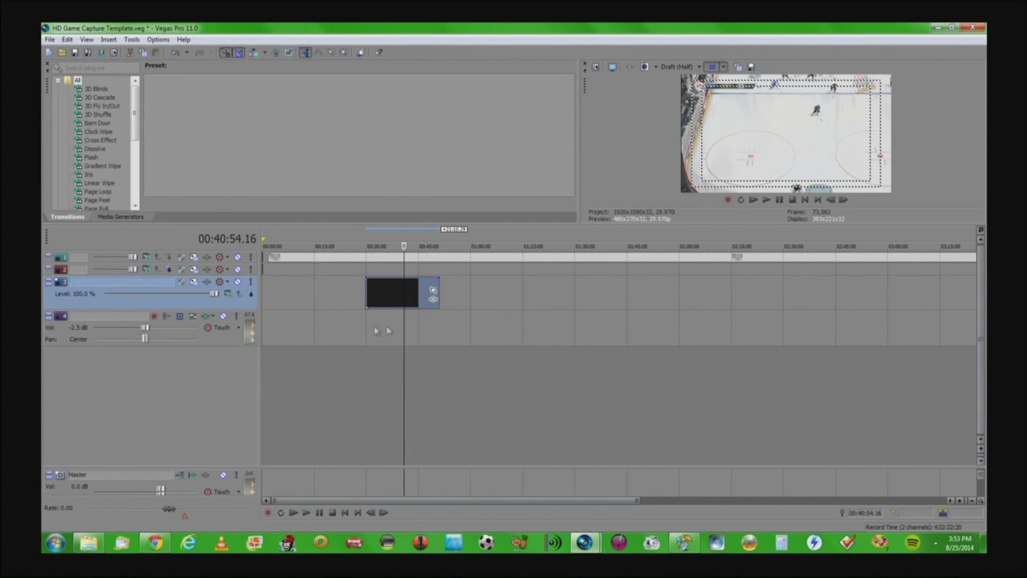
mouse_move(418, 344)
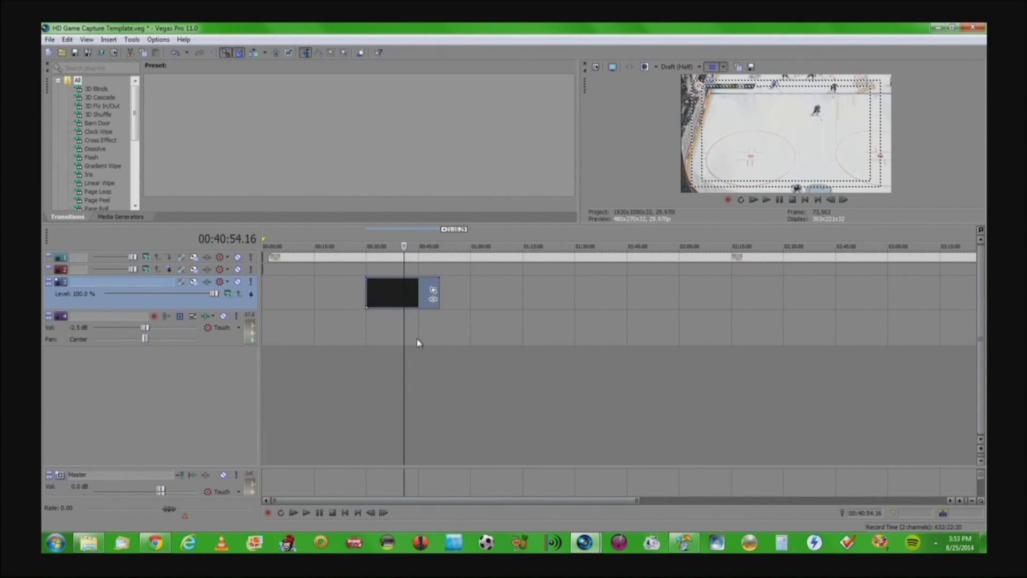
mouse_move(400, 377)
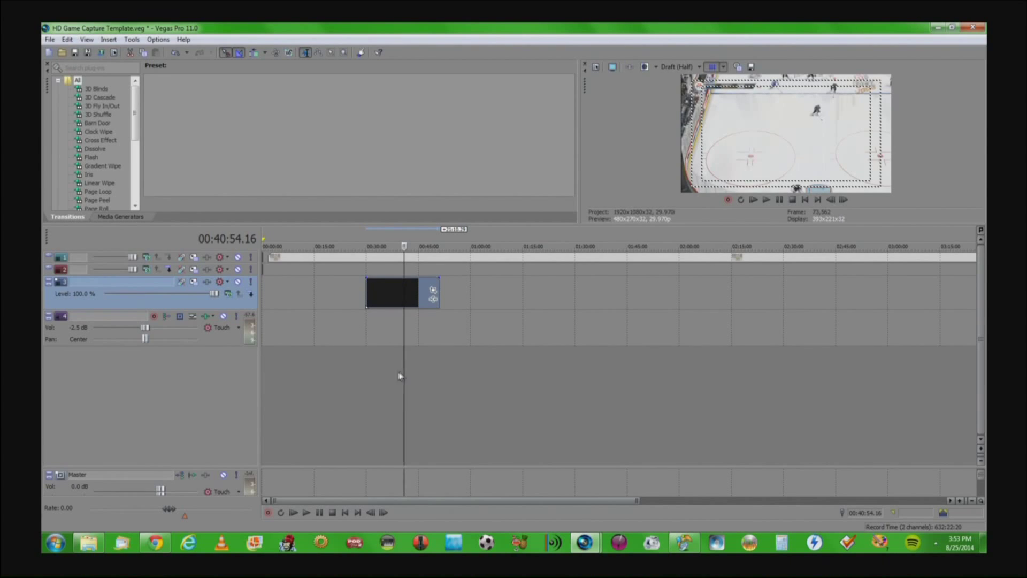
left_click(429, 246)
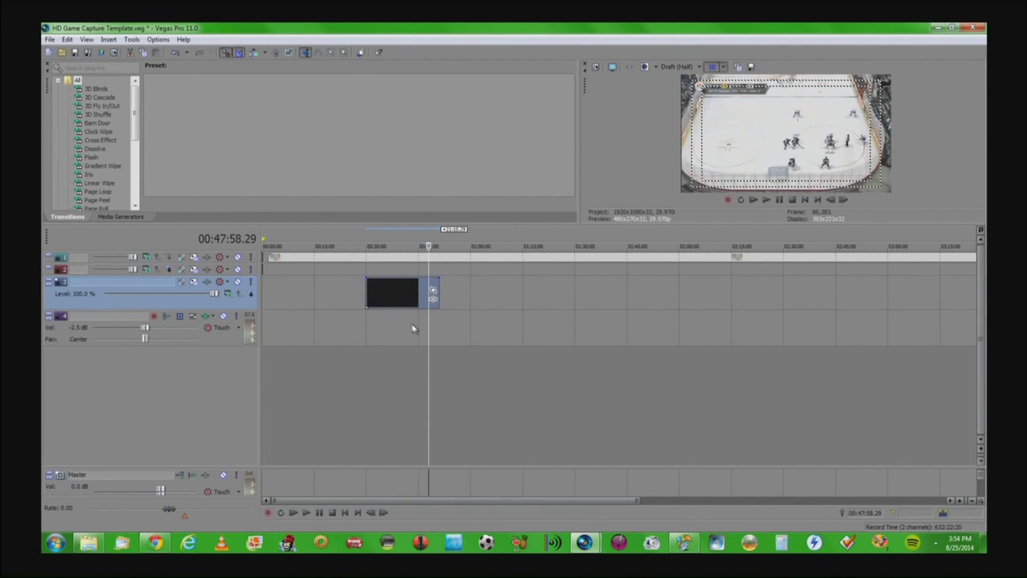
mouse_move(400, 321)
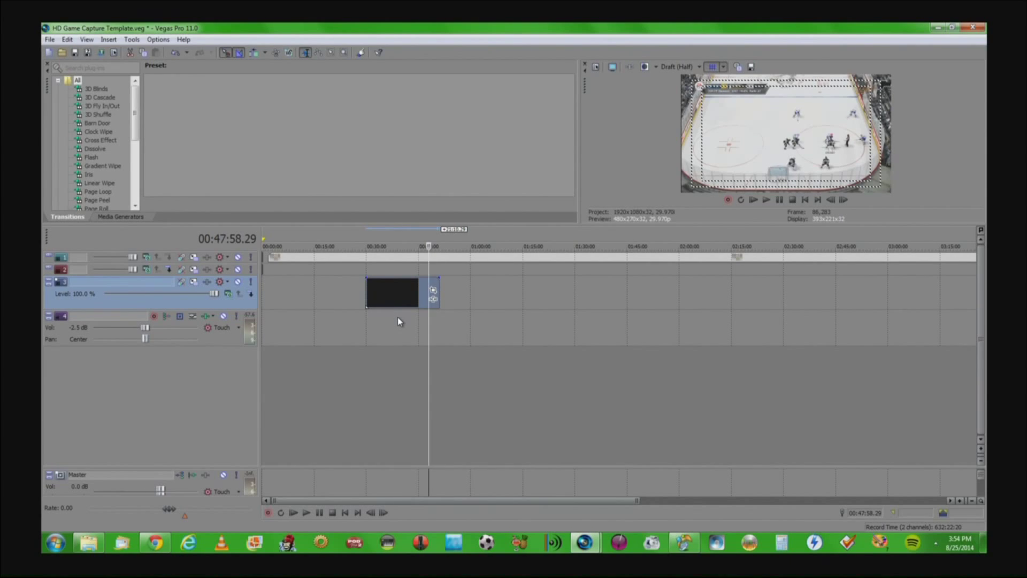
mouse_move(596, 413)
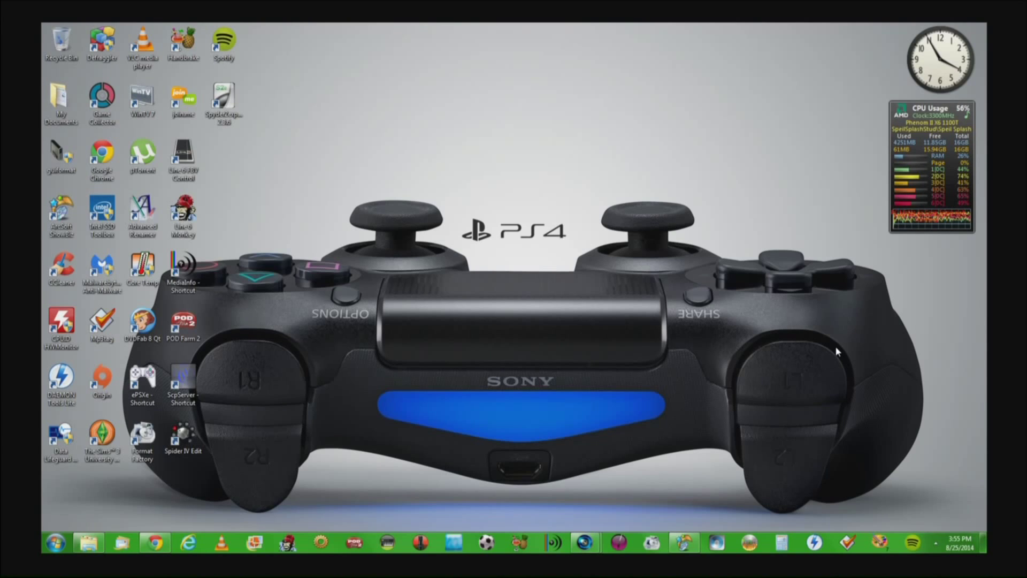
mouse_move(906, 155)
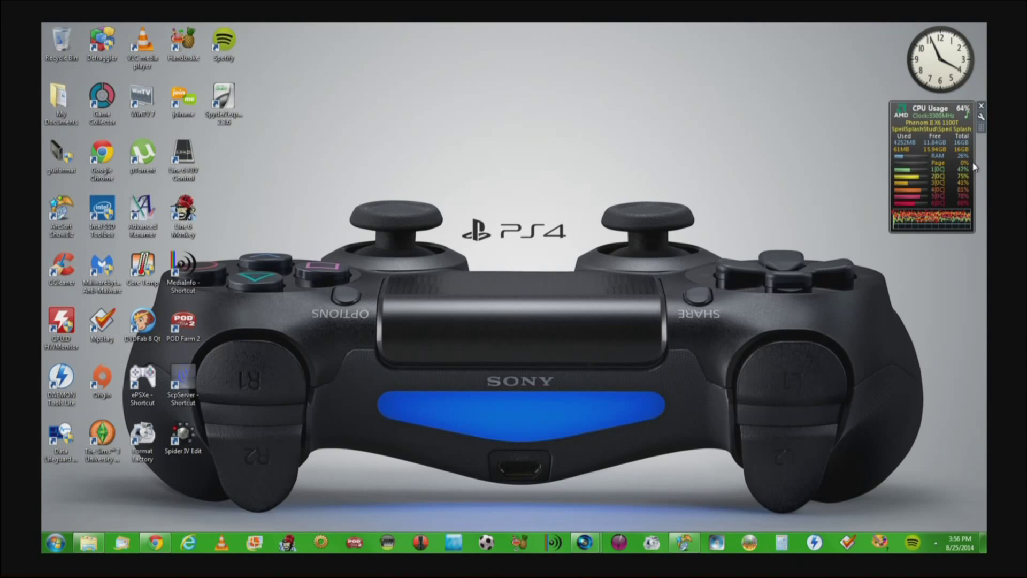
mouse_move(928, 302)
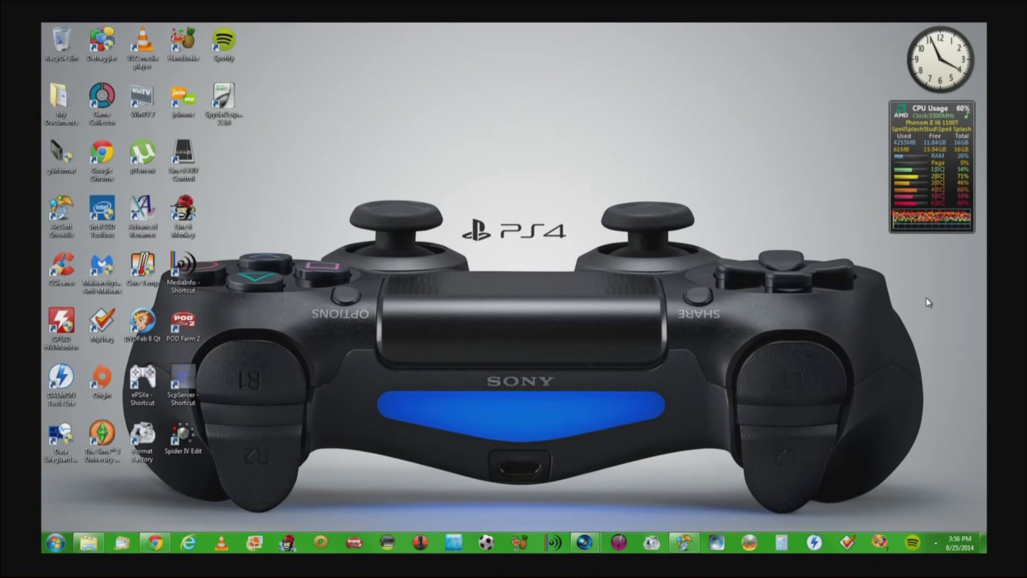
mouse_move(789, 426)
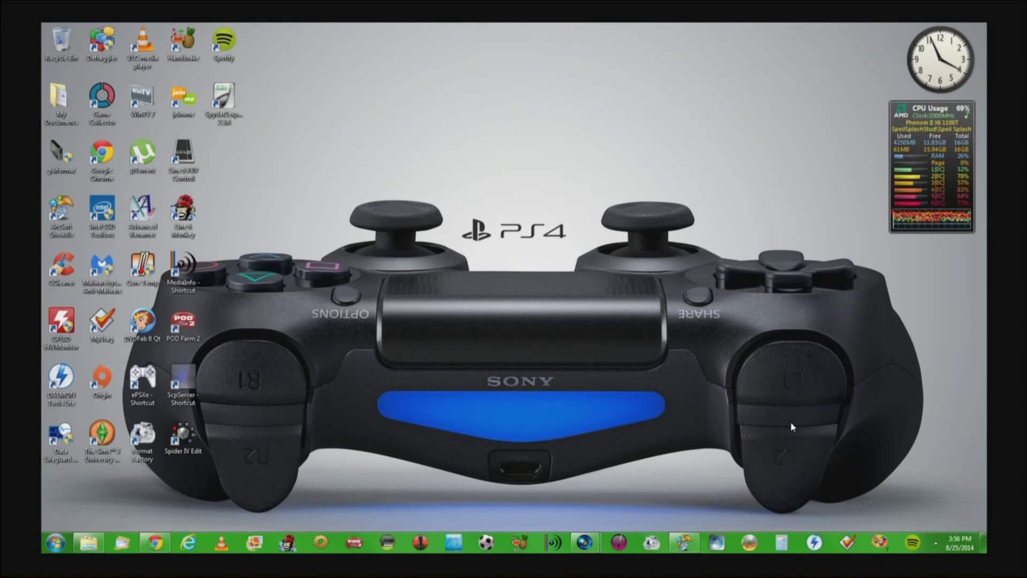
mouse_move(559, 357)
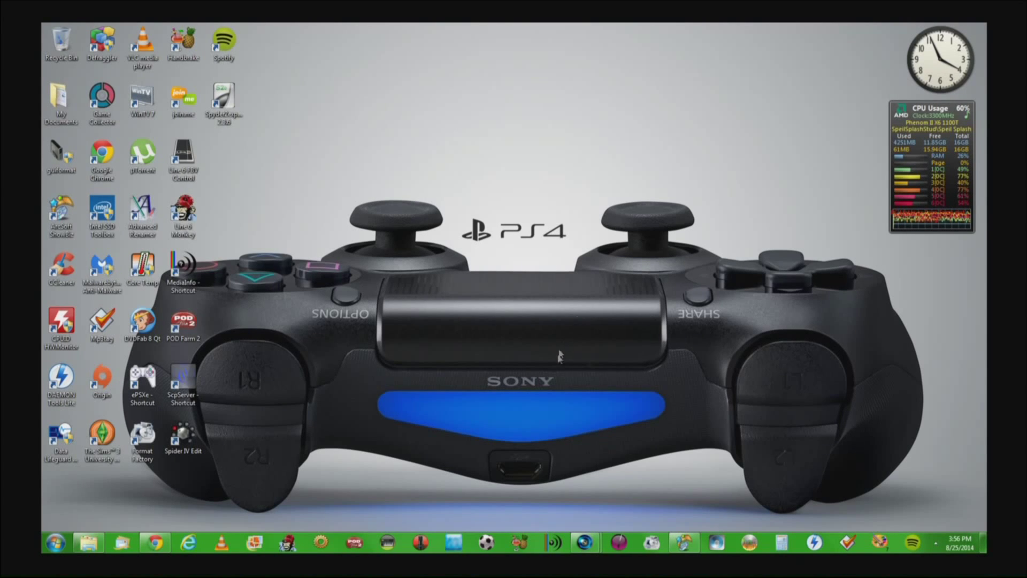
mouse_move(658, 413)
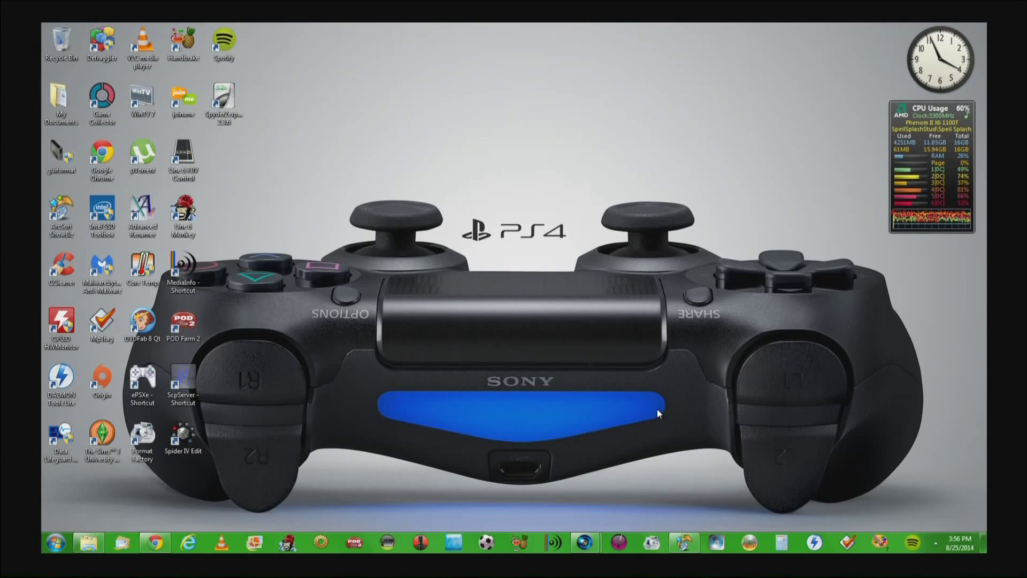
mouse_move(707, 436)
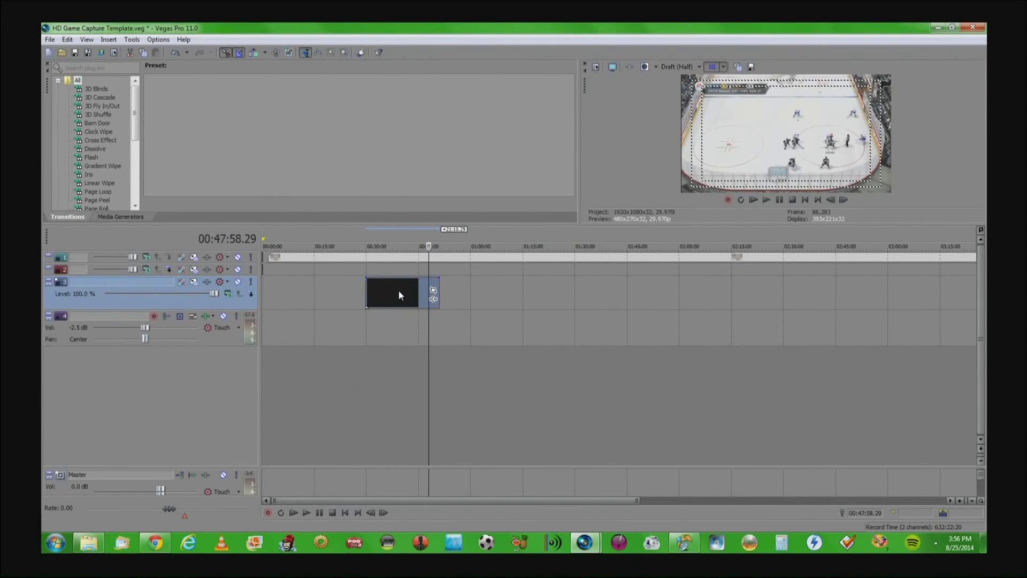
mouse_move(639, 511)
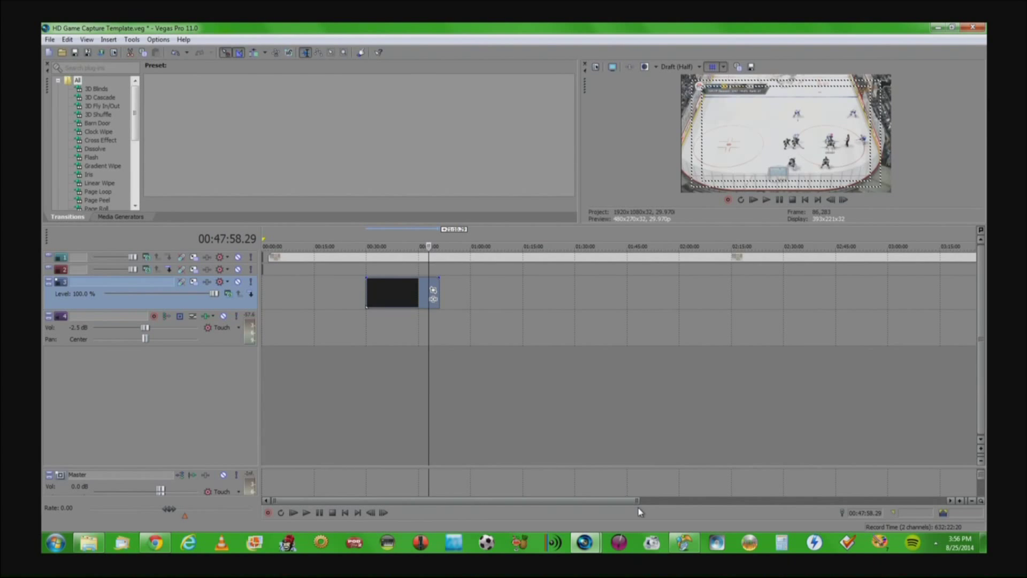
mouse_move(655, 545)
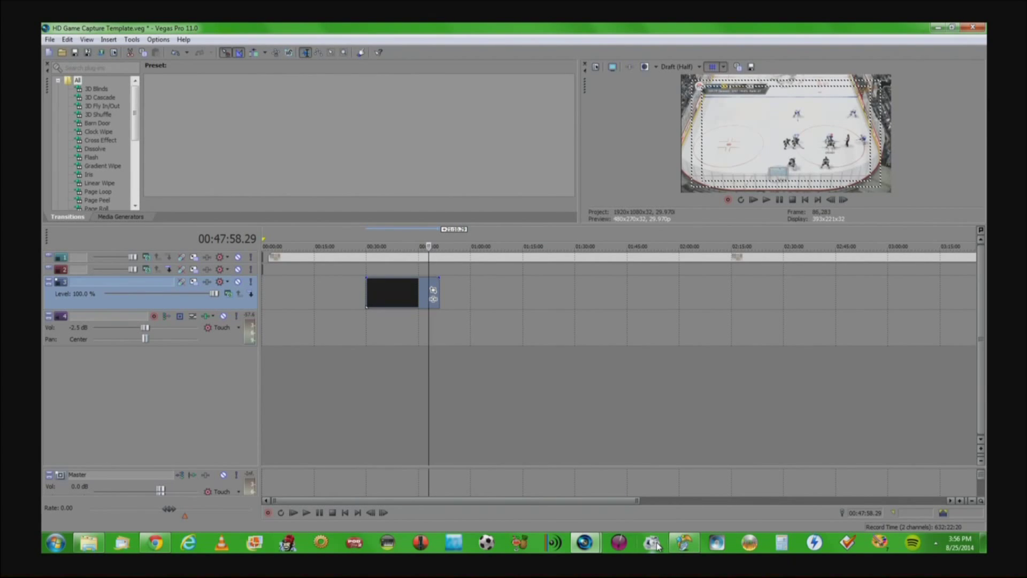
mouse_move(652, 542)
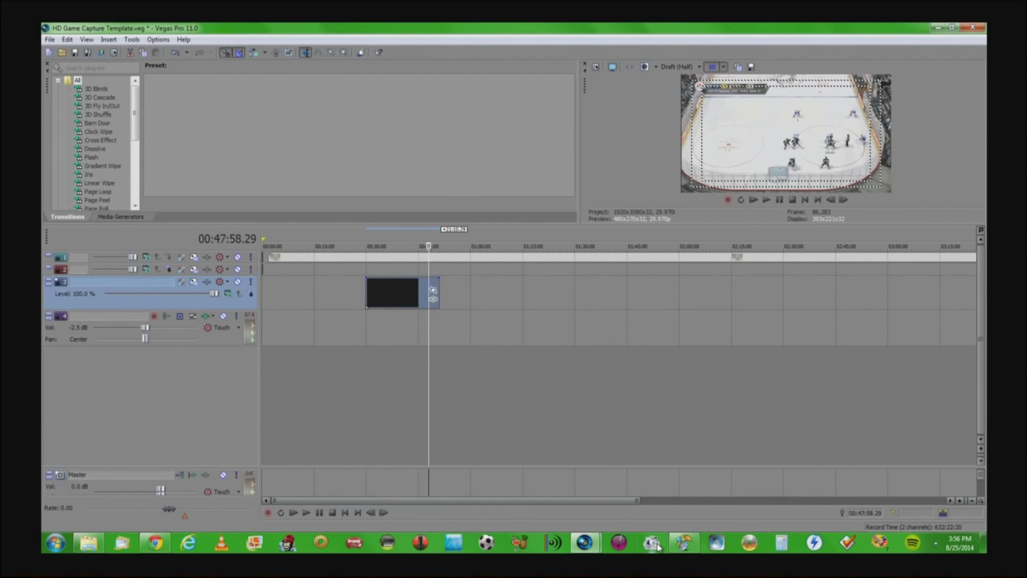
Step: Launch Format Factory full-screen and browse its Video, Audio and ROM Device categories, ending on video formats
left_click(651, 543)
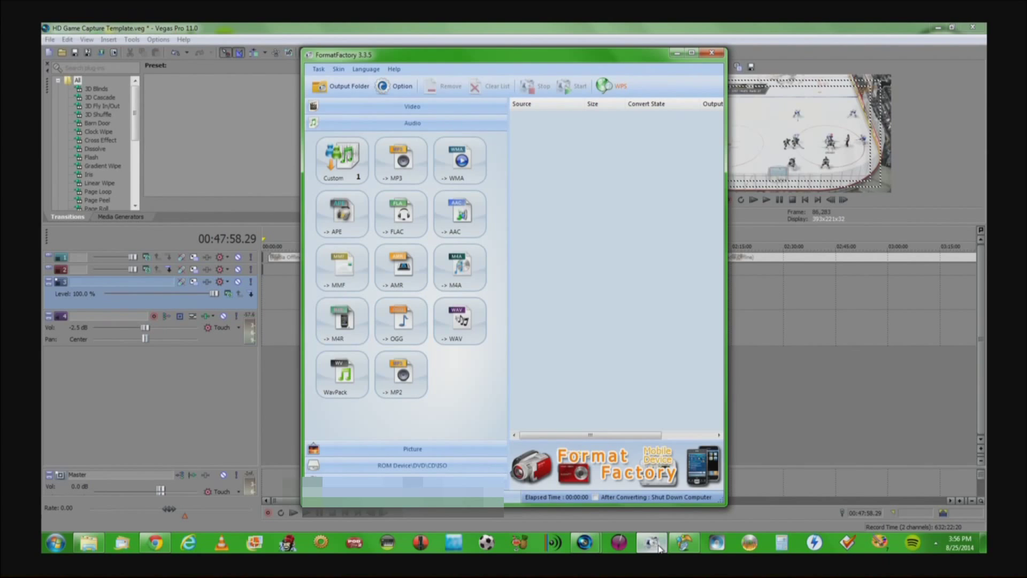
mouse_move(652, 197)
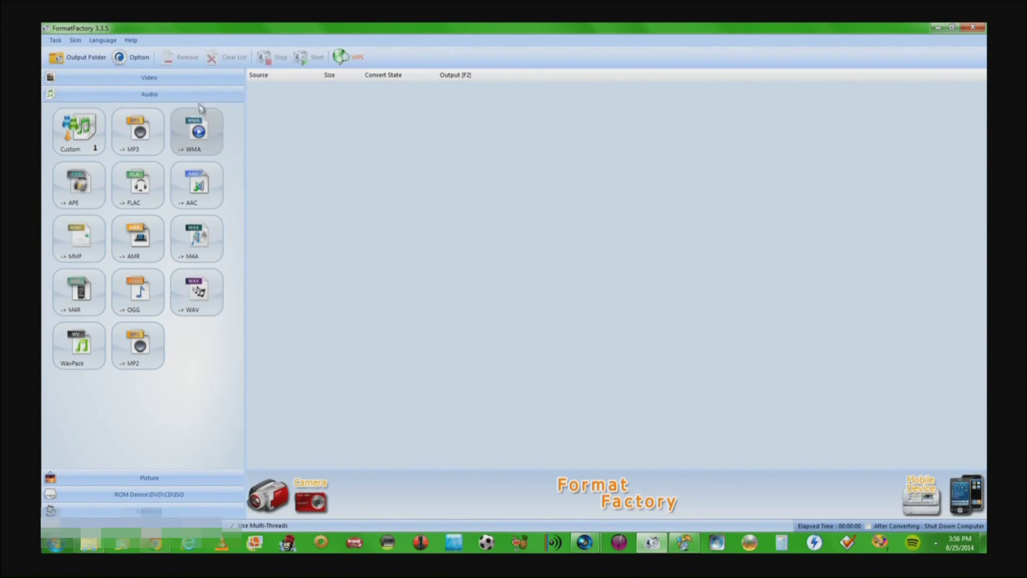
left_click(149, 77)
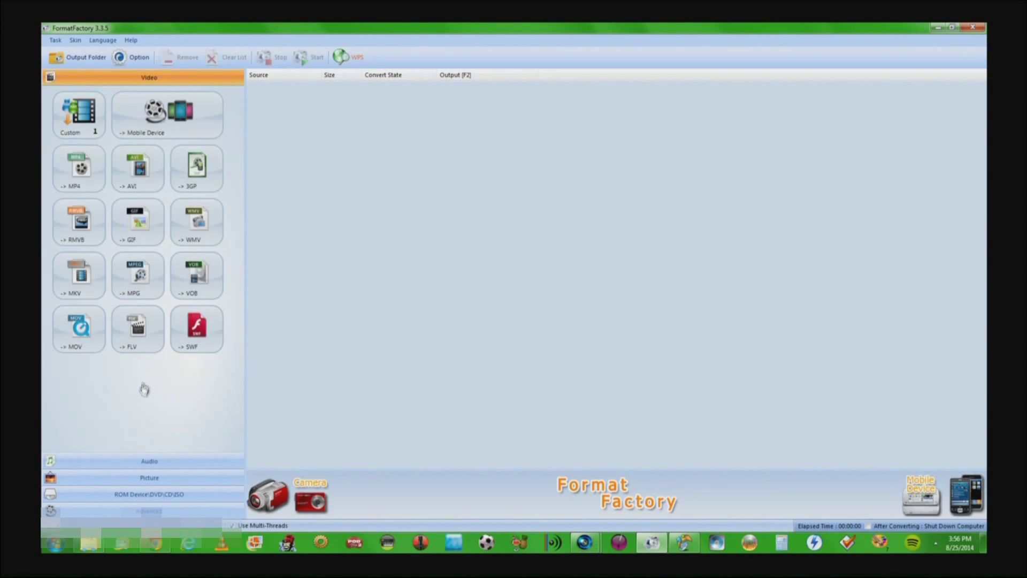
left_click(149, 460)
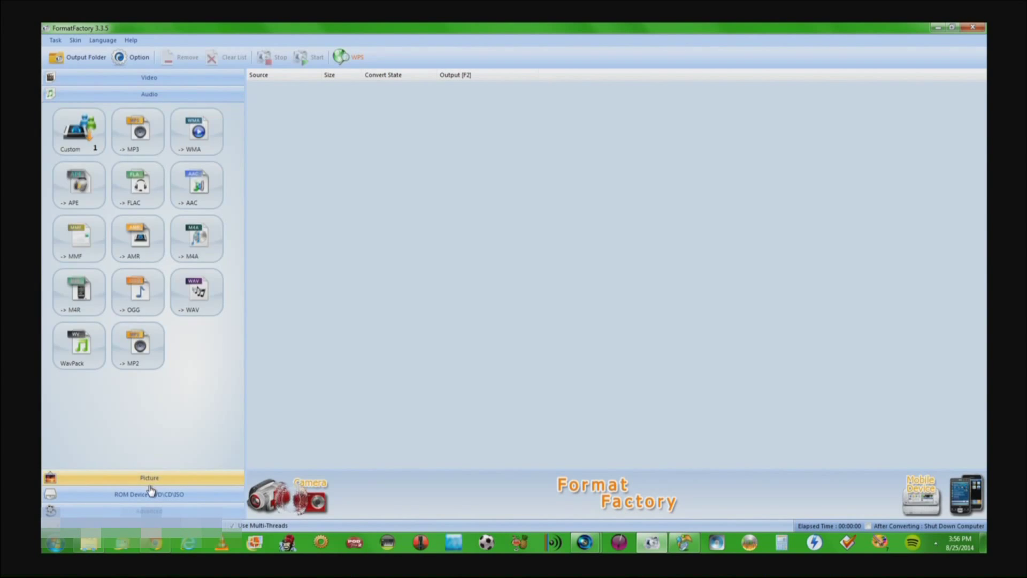
left_click(150, 494)
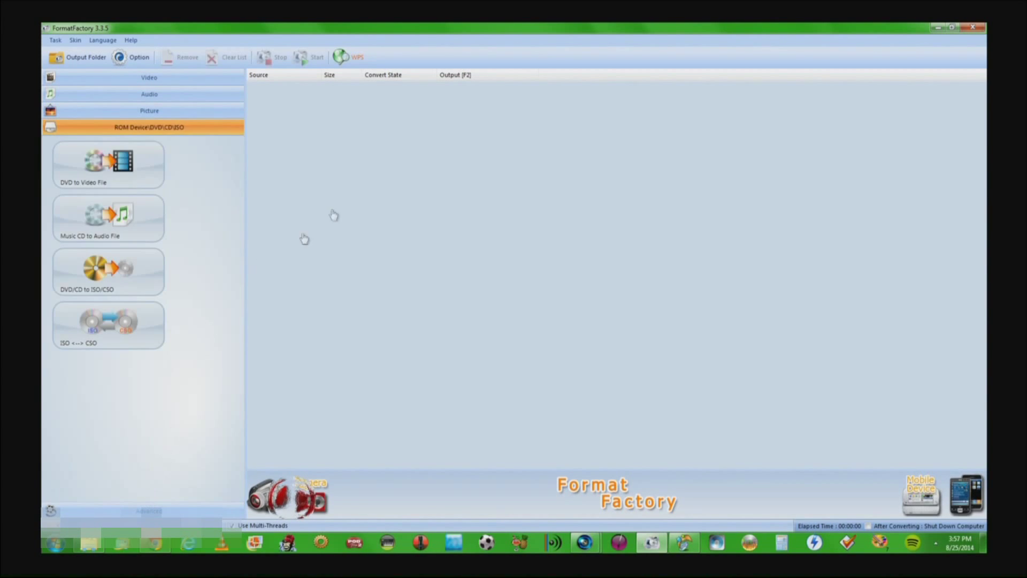
left_click(149, 77)
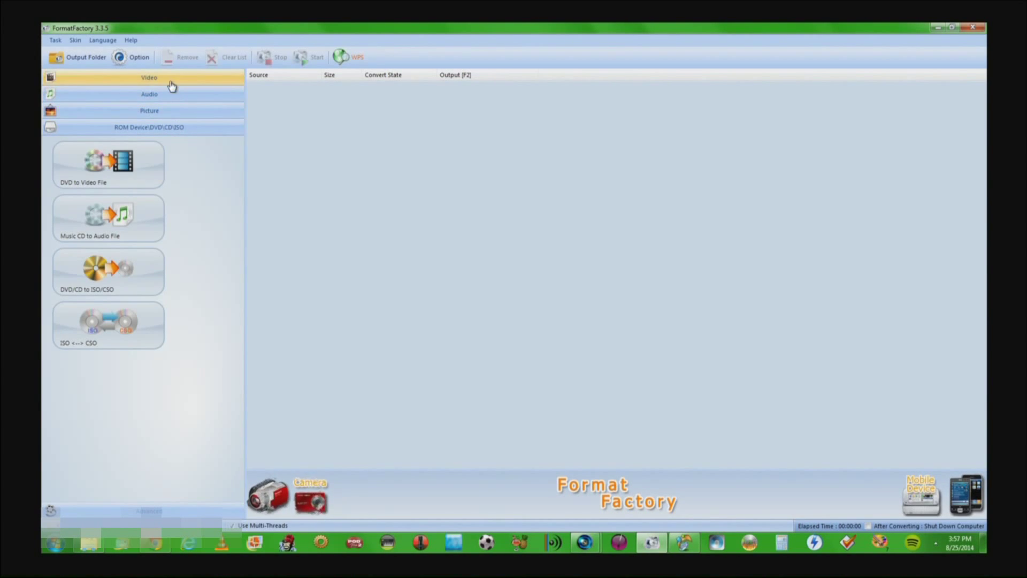
left_click(149, 77)
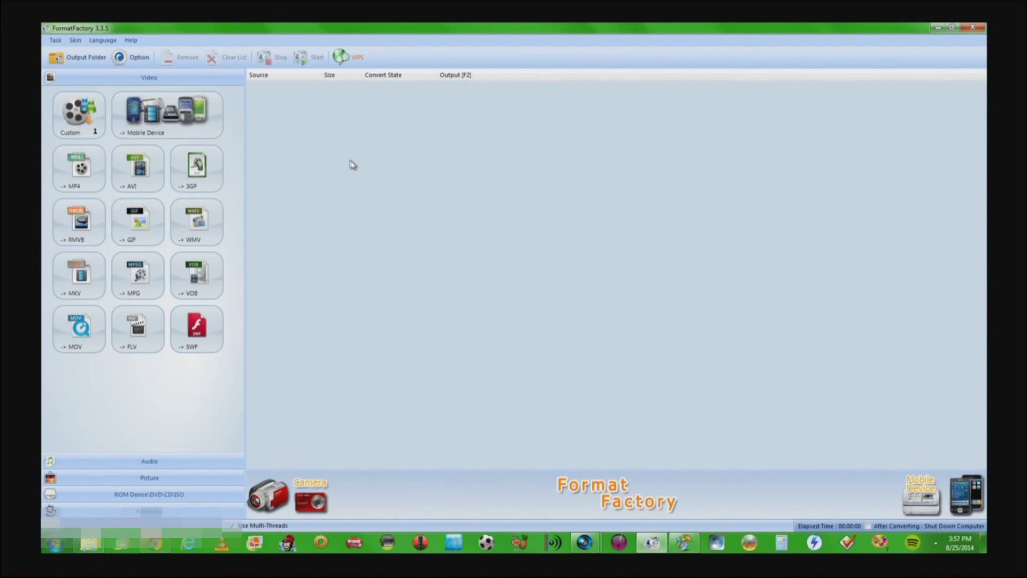
mouse_move(665, 195)
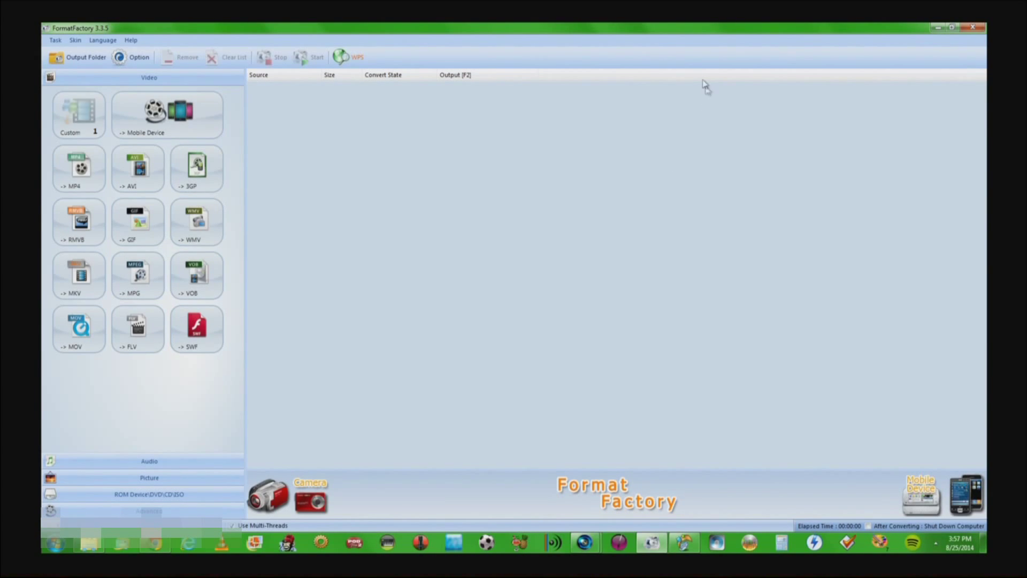
mouse_move(138, 461)
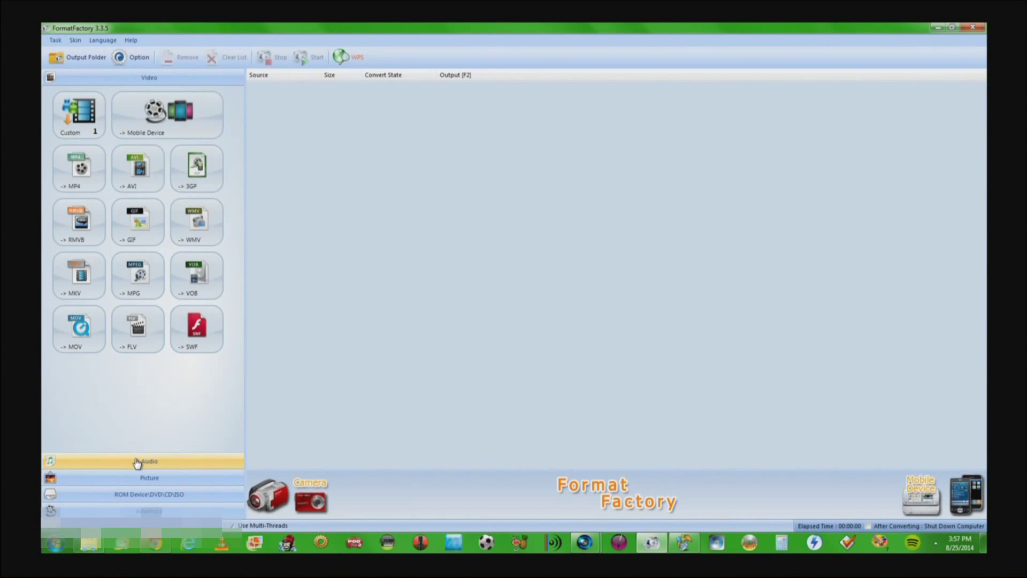
Step: Start an AAC conversion job with the .m2ts capture queued and its Output Setting opened
left_click(148, 460)
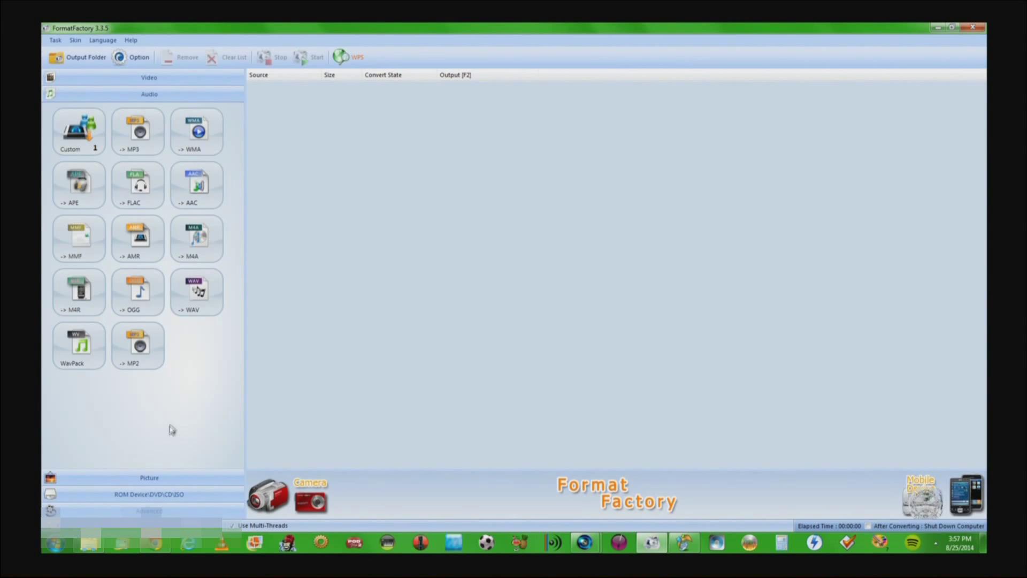
mouse_move(199, 184)
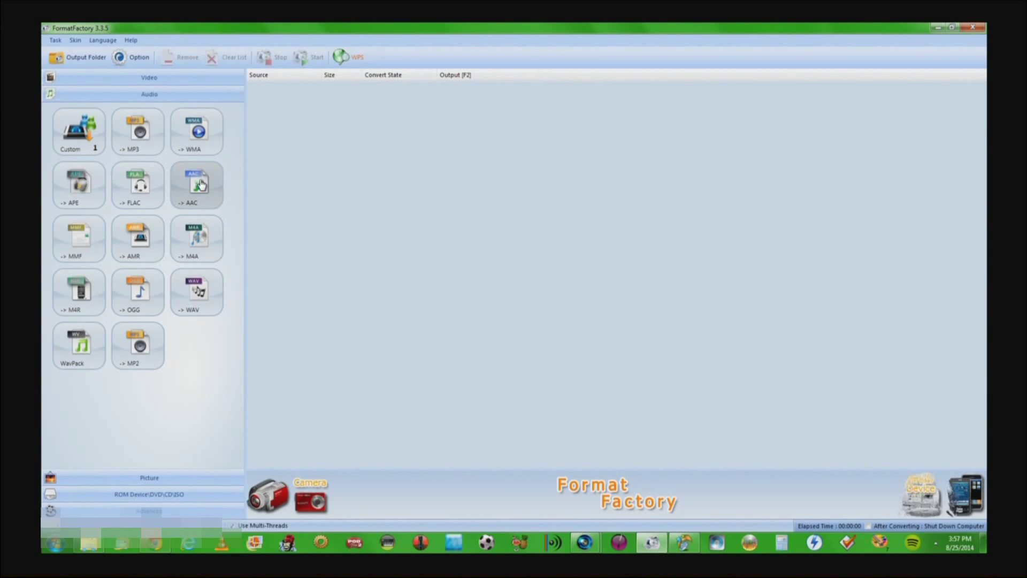
left_click(196, 185)
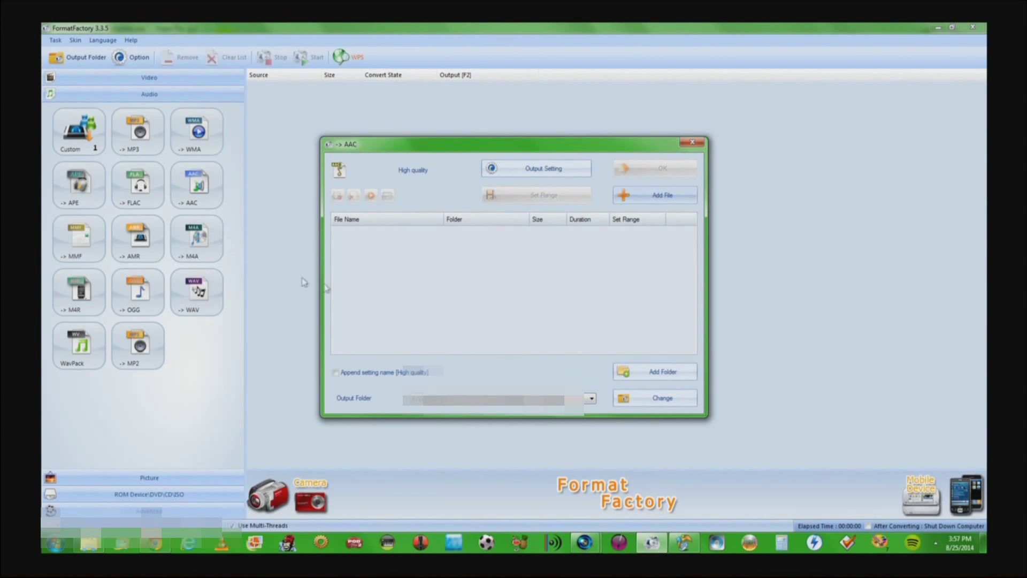
mouse_move(437, 279)
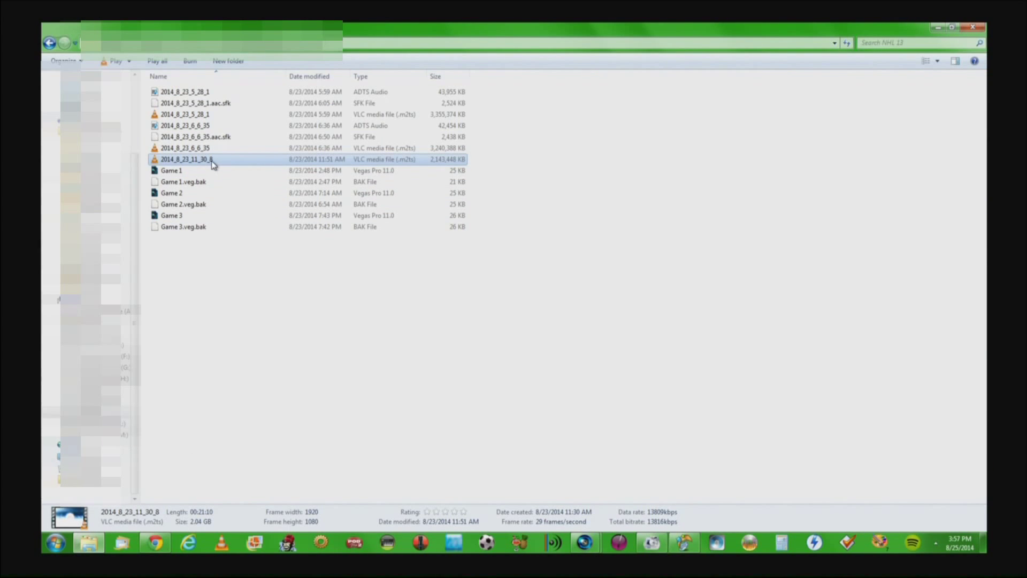
mouse_move(472, 180)
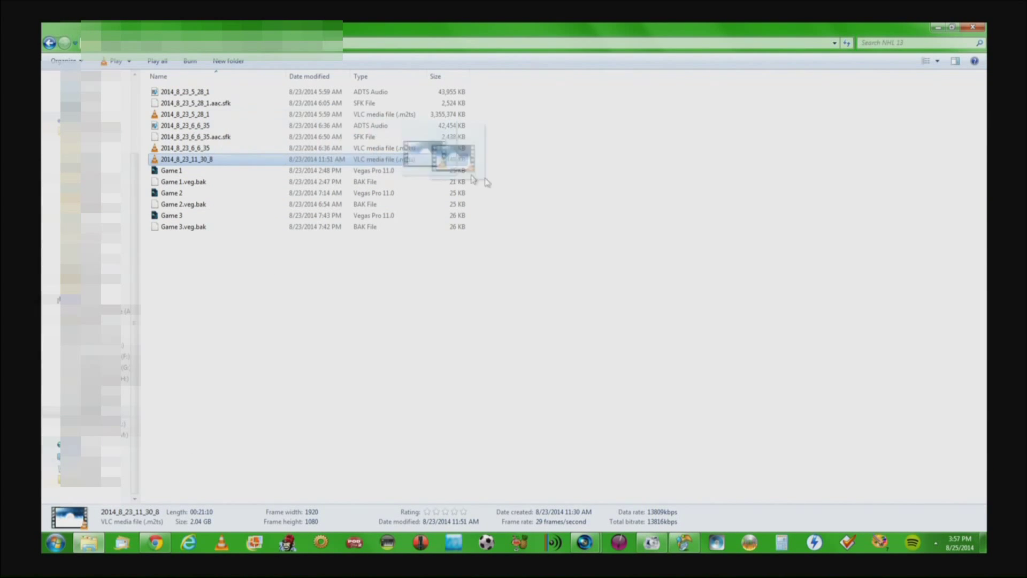
mouse_move(658, 542)
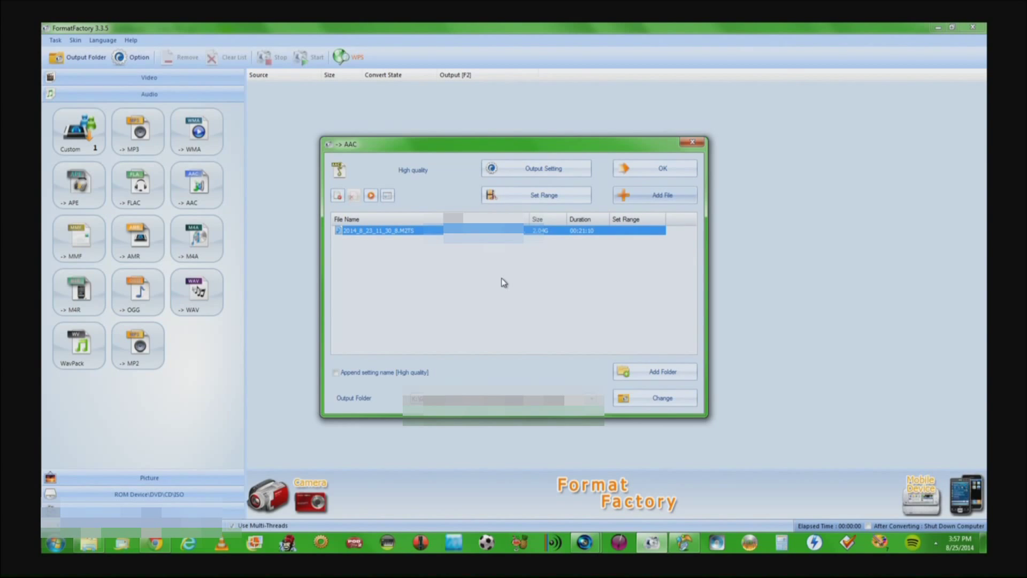
mouse_move(420, 184)
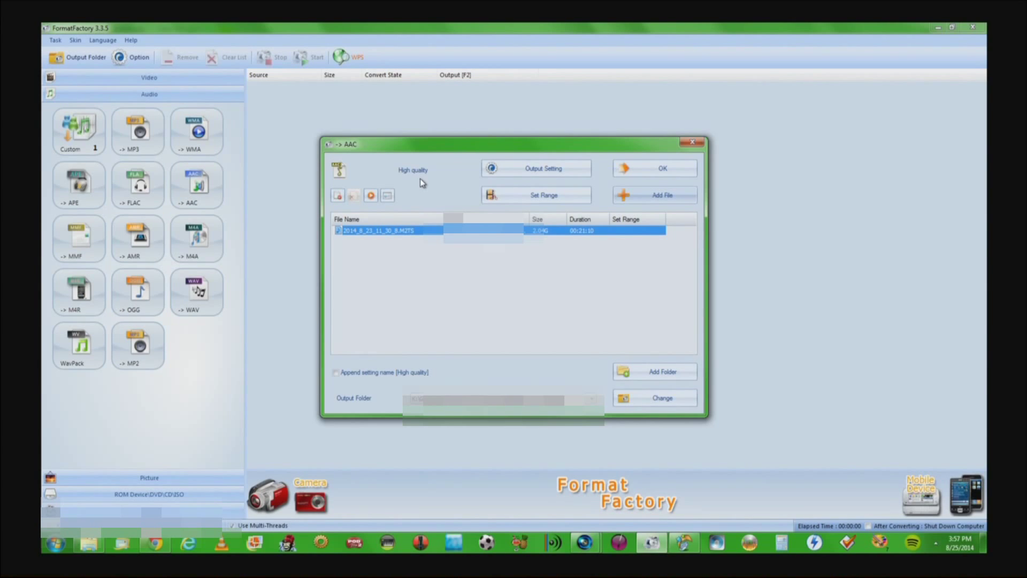
mouse_move(621, 298)
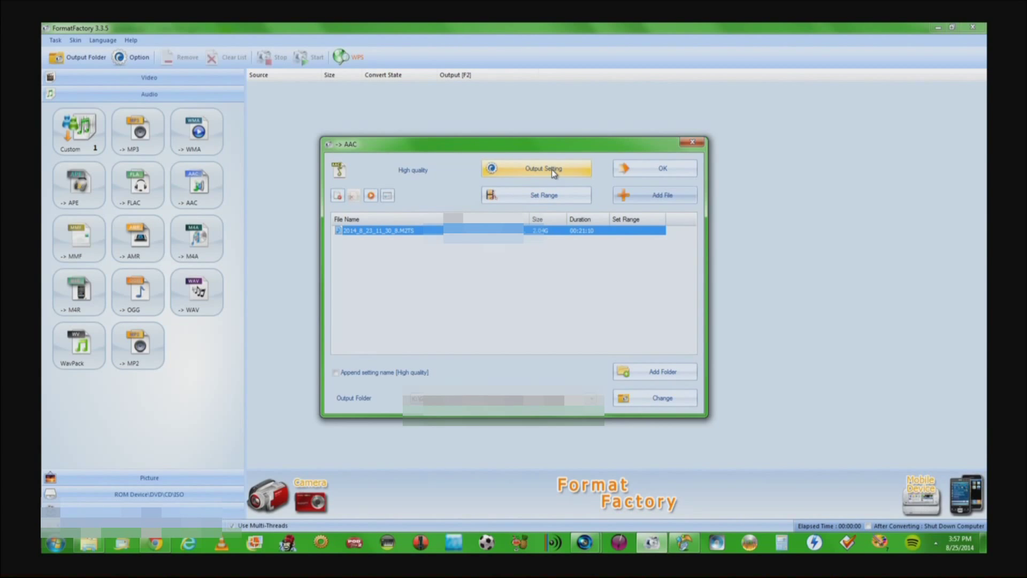
left_click(542, 168)
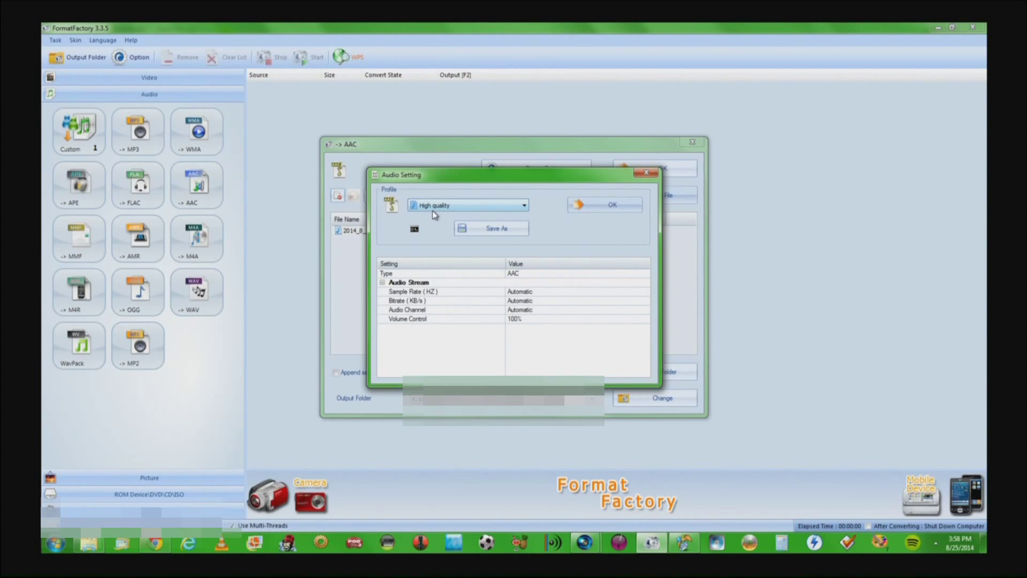
mouse_move(621, 296)
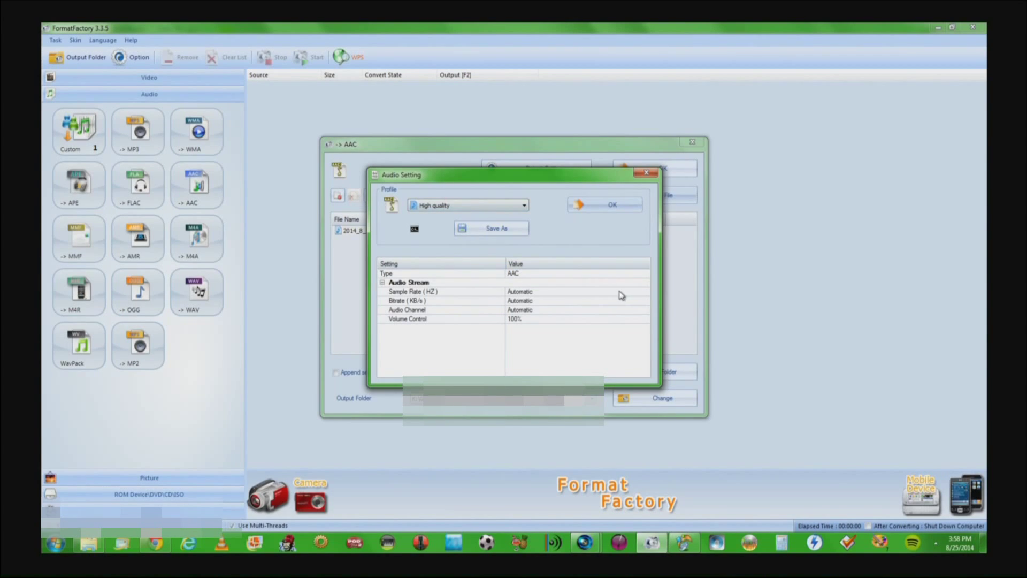
mouse_move(654, 297)
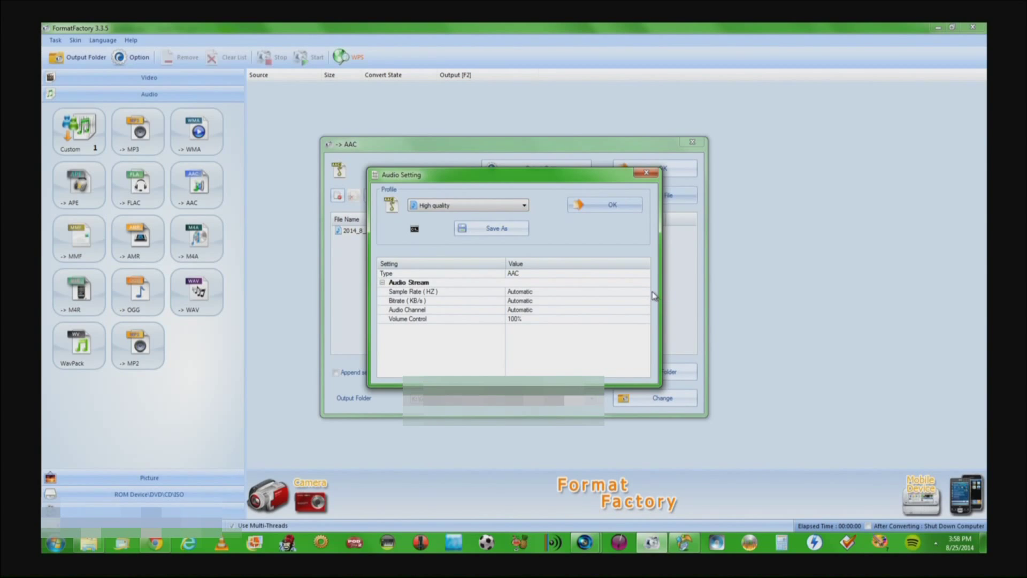
Step: Choose sample rate 44100 Hz, bitrate 192 kb/s and 2 audio channels for the AAC output and confirm
left_click(644, 291)
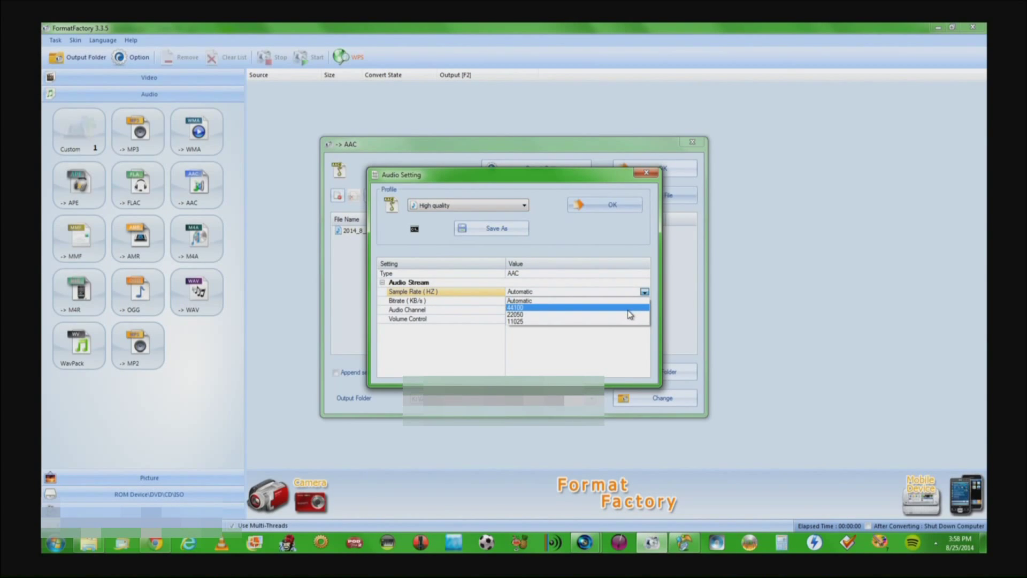
left_click(515, 308)
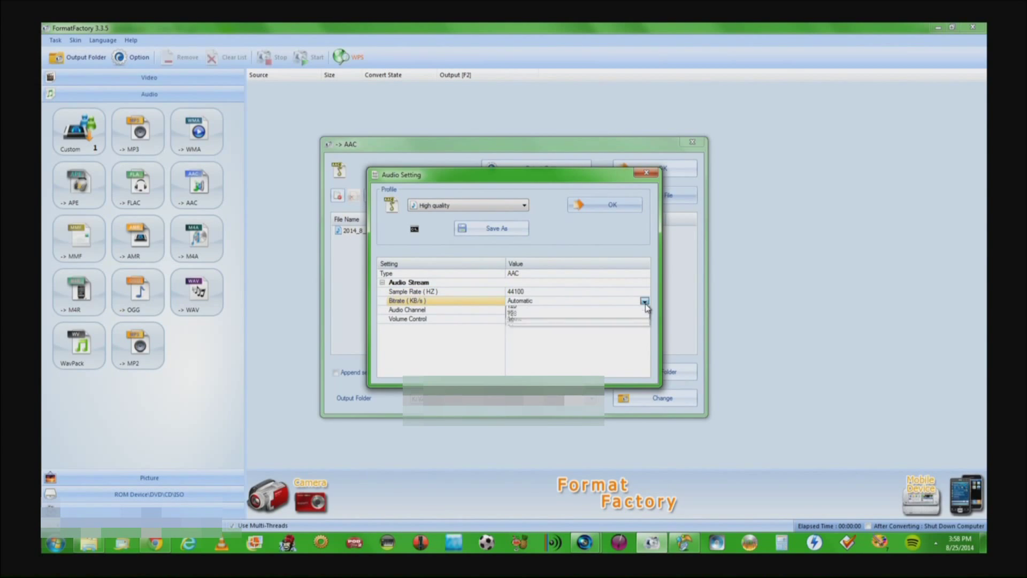
left_click(644, 301)
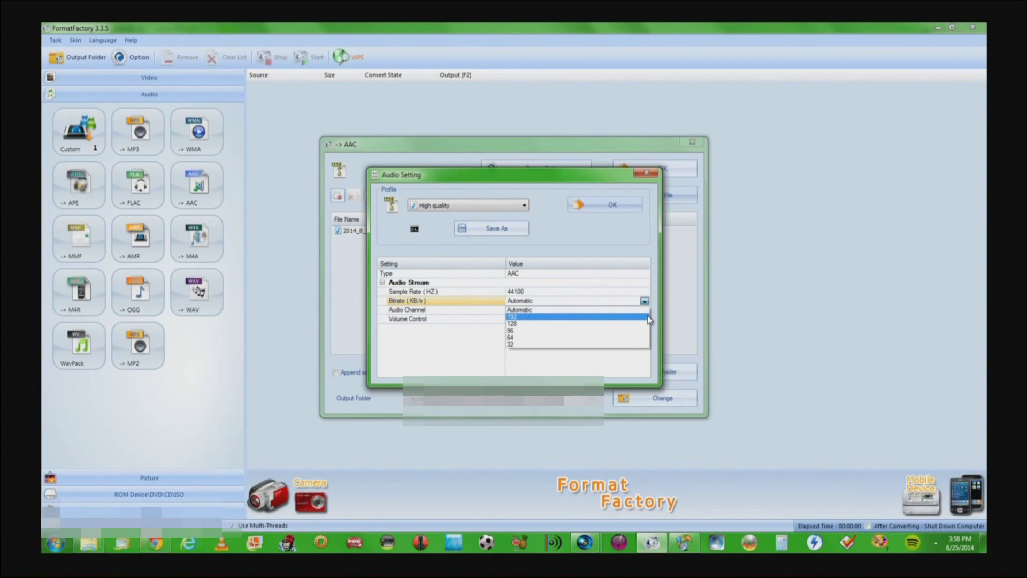
mouse_move(578, 323)
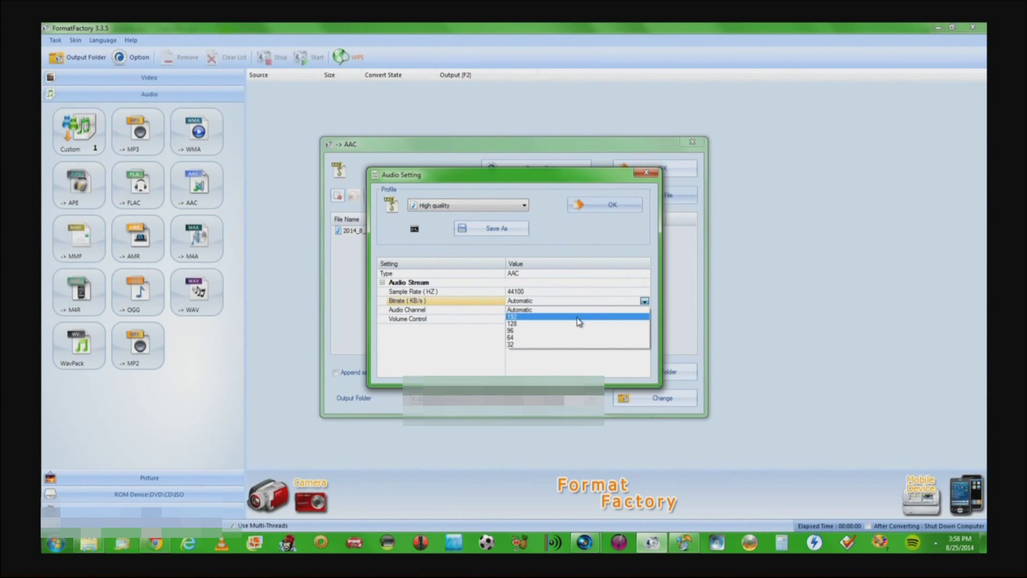
left_click(538, 316)
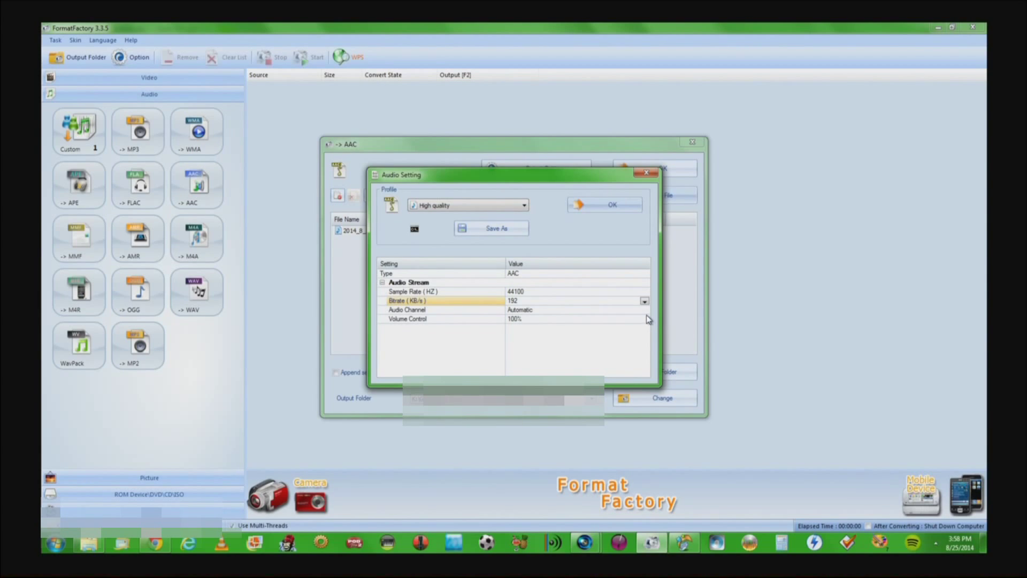
left_click(644, 310)
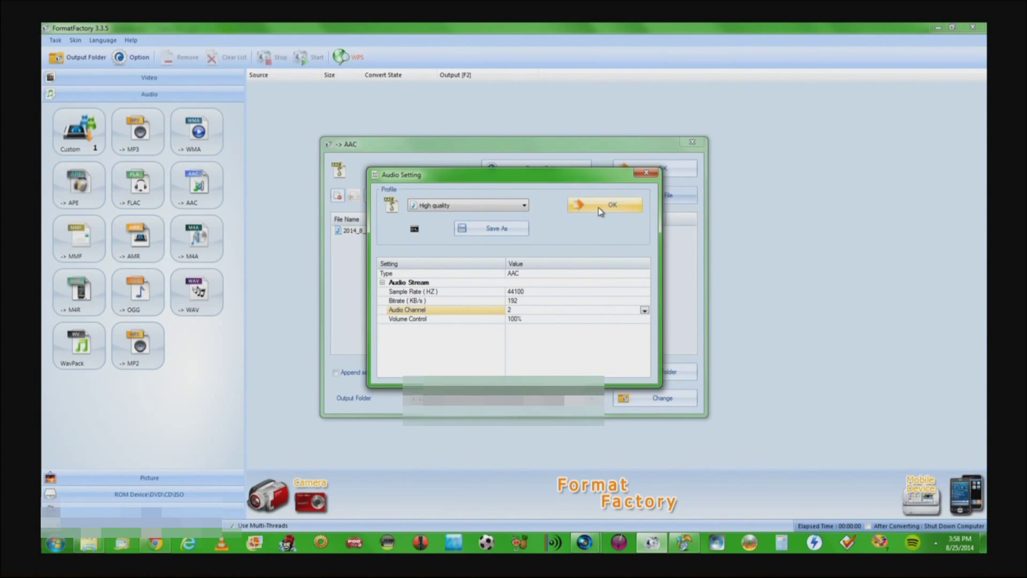
left_click(603, 205)
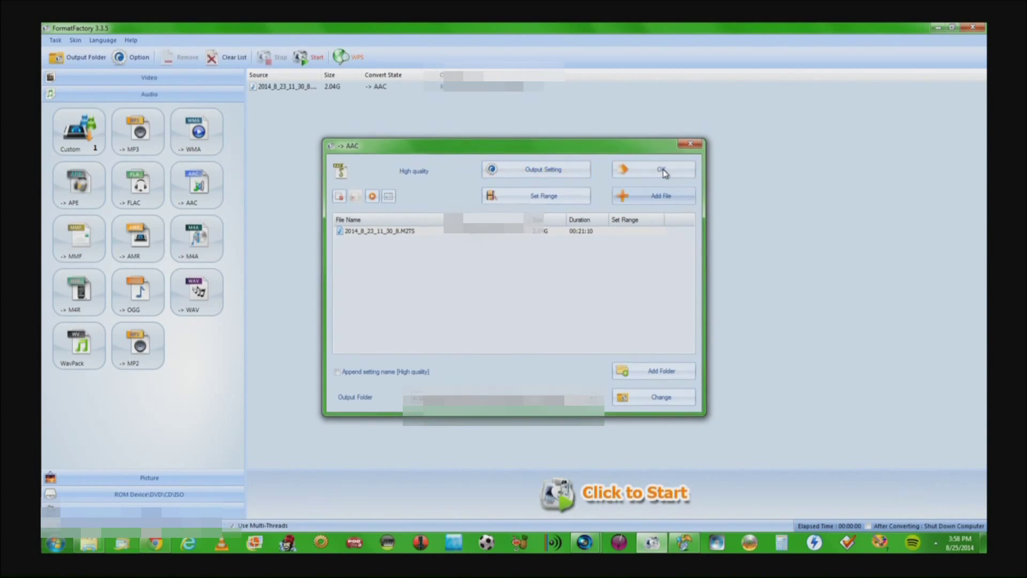
Step: Confirm the AAC task into the list and start the conversion
left_click(653, 169)
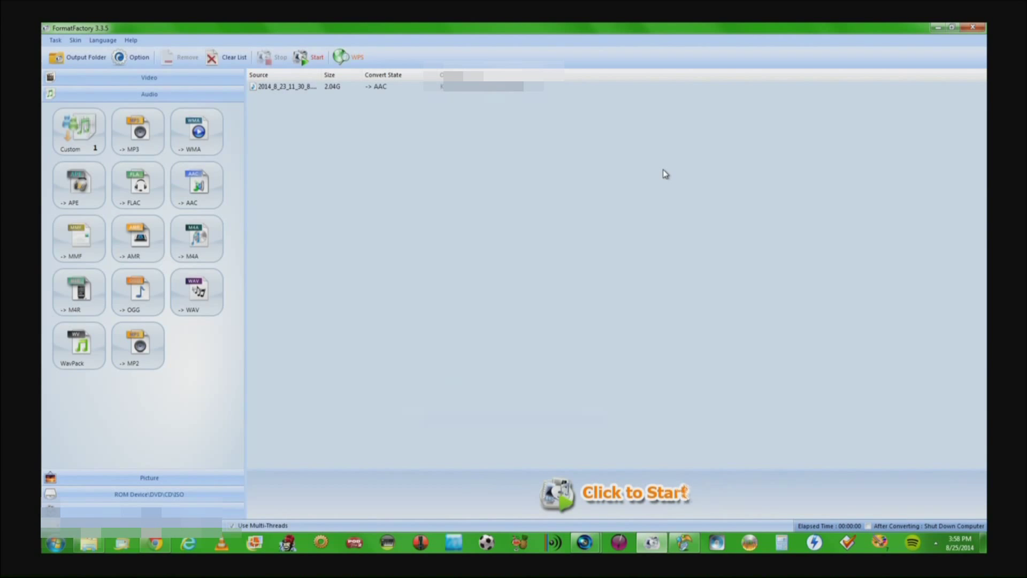
mouse_move(664, 151)
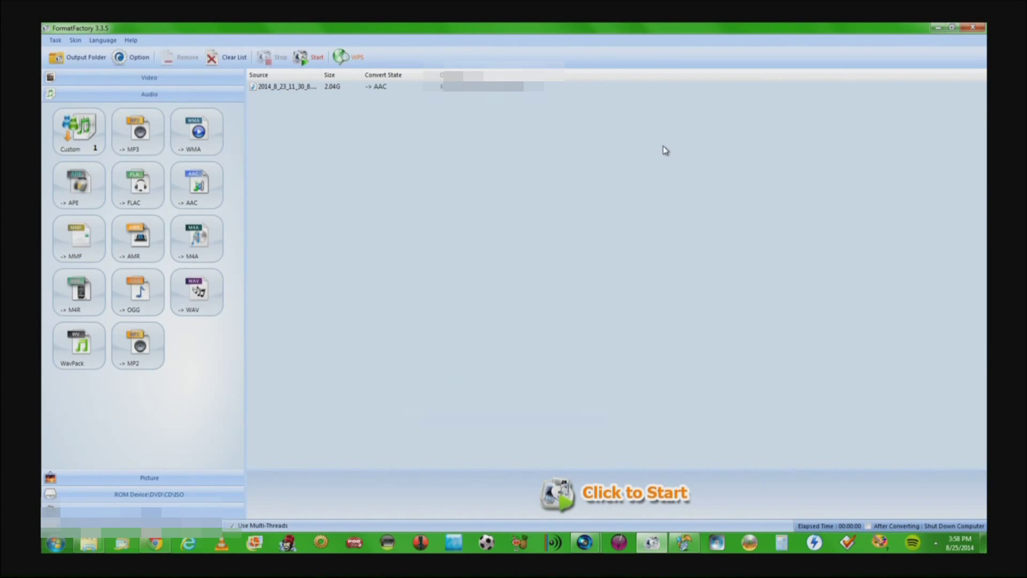
mouse_move(670, 167)
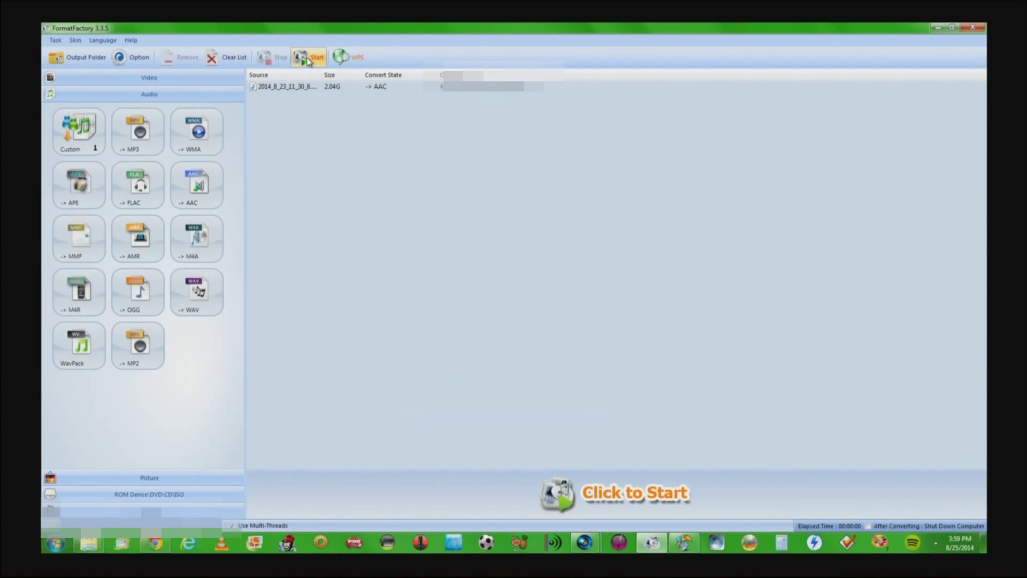
left_click(310, 57)
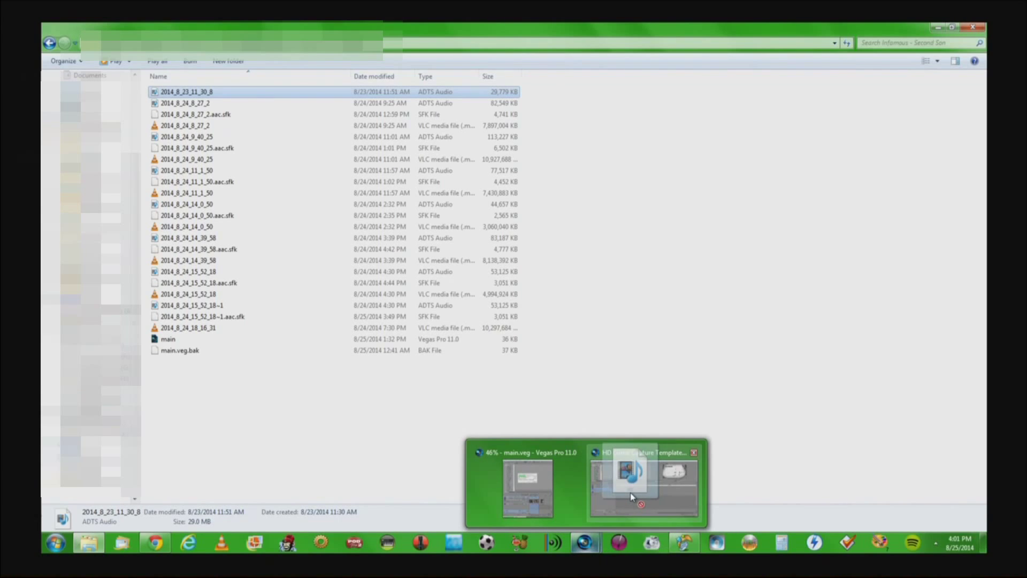
Step: Switch from the Explorer folder back to the Vegas game capture project window
left_click(643, 488)
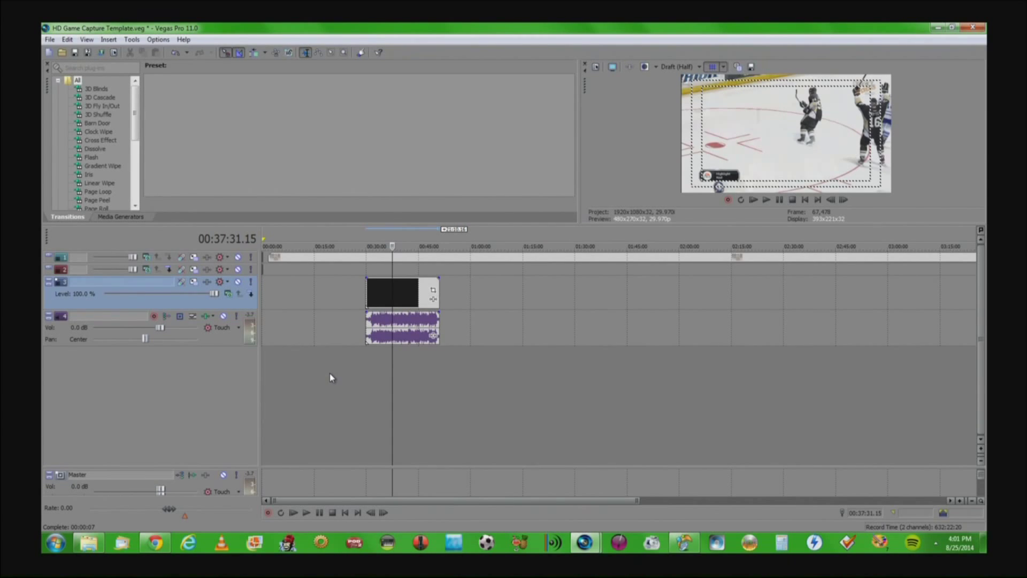
mouse_move(414, 296)
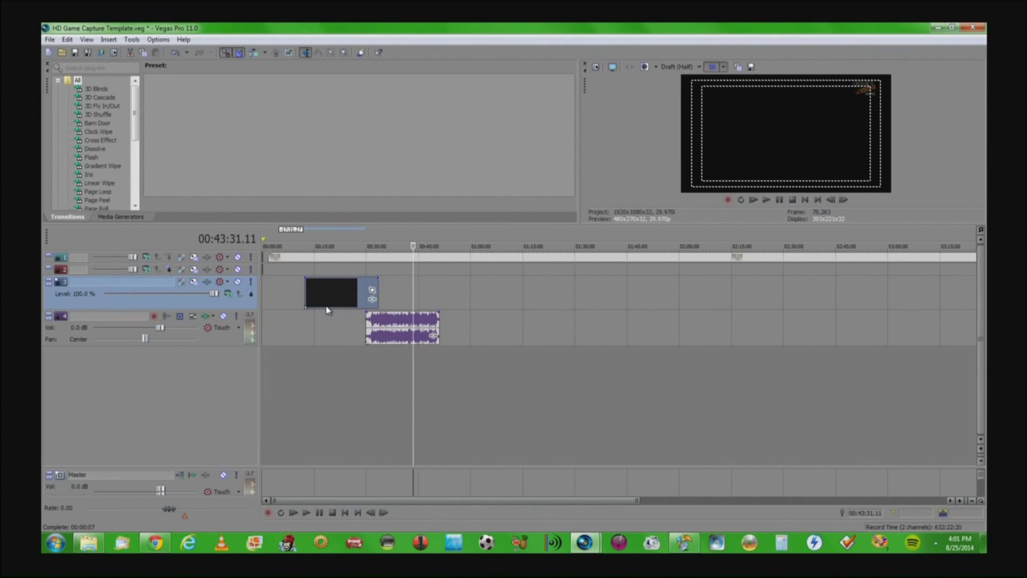
mouse_move(331, 303)
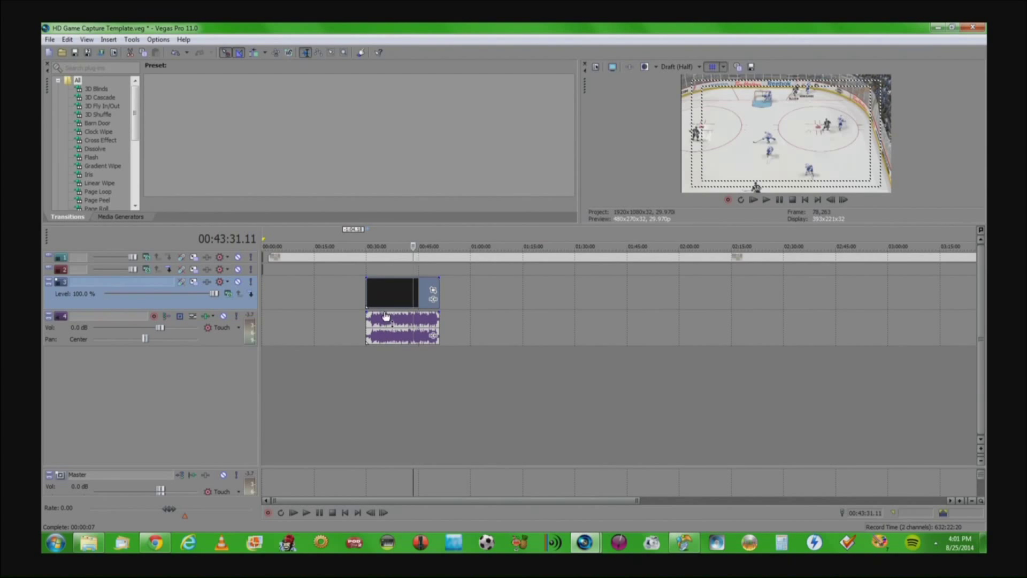
Step: Select the aligned audio and video events and group them via Group > Create New
left_click(389, 308)
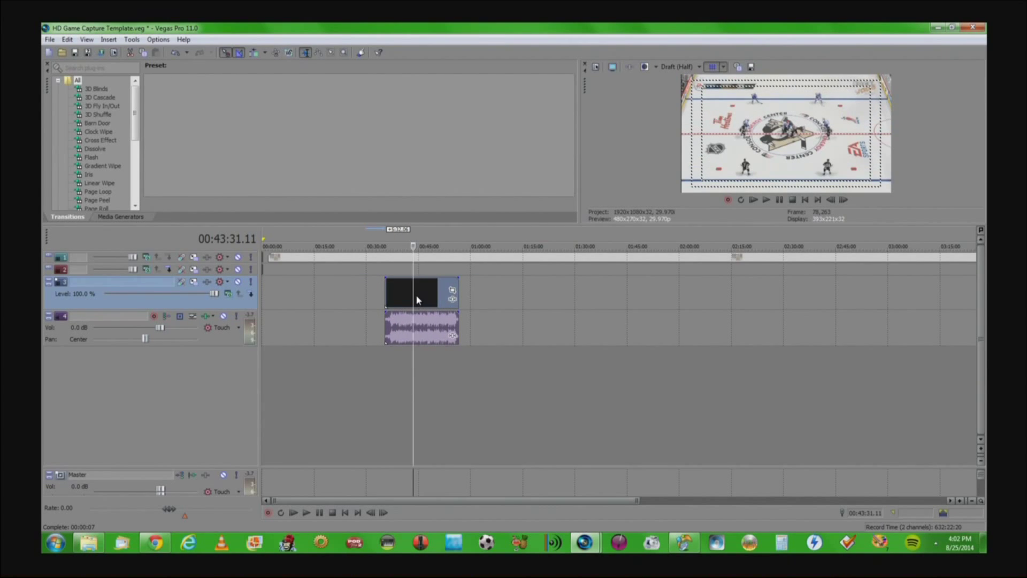
left_click(548, 247)
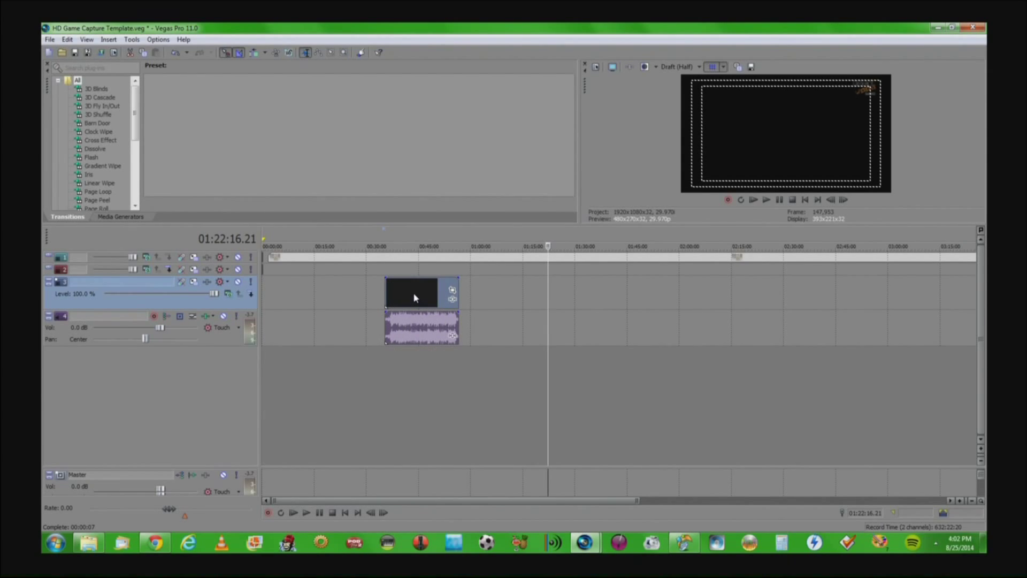
right_click(413, 296)
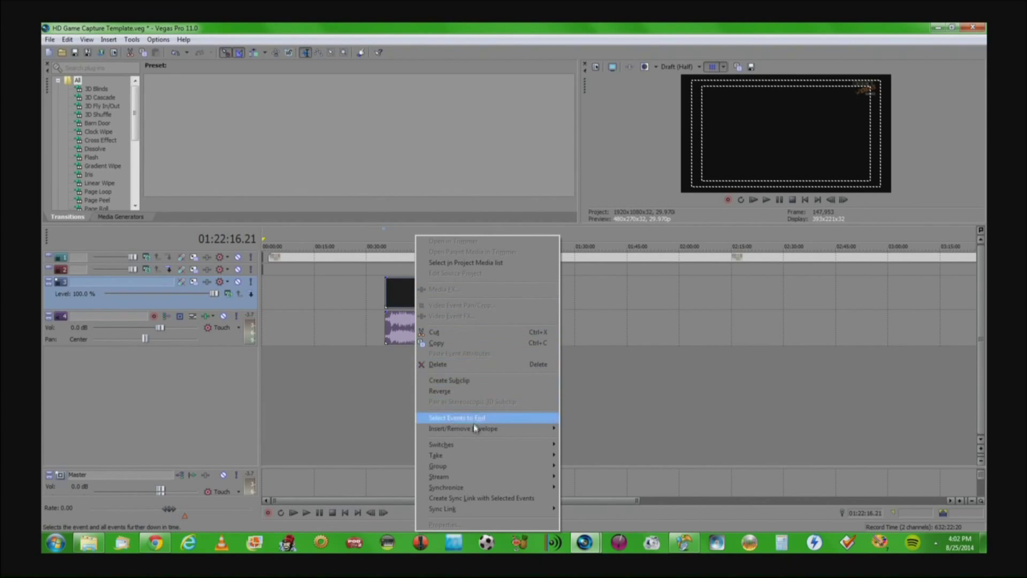
mouse_move(438, 466)
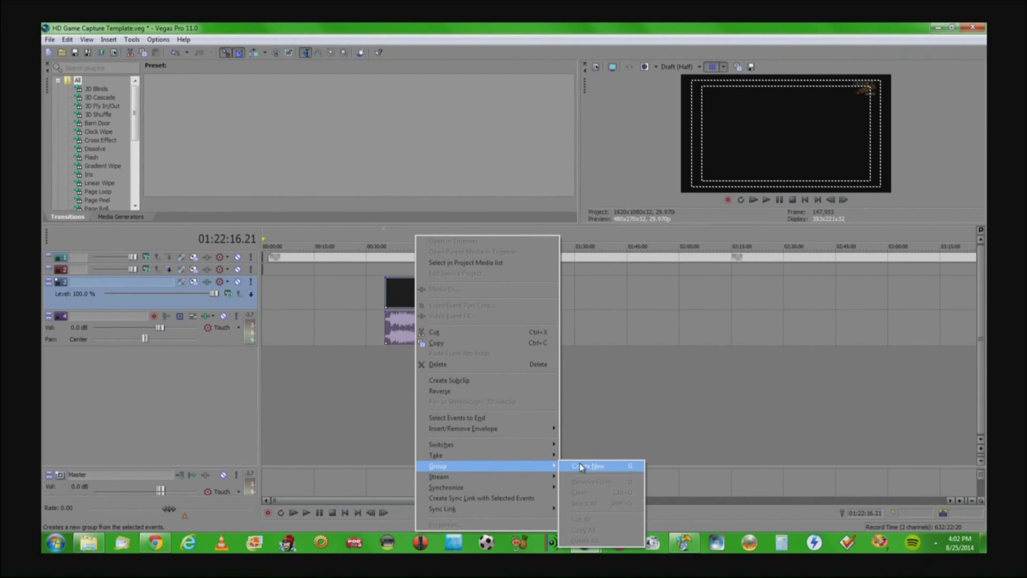
left_click(589, 466)
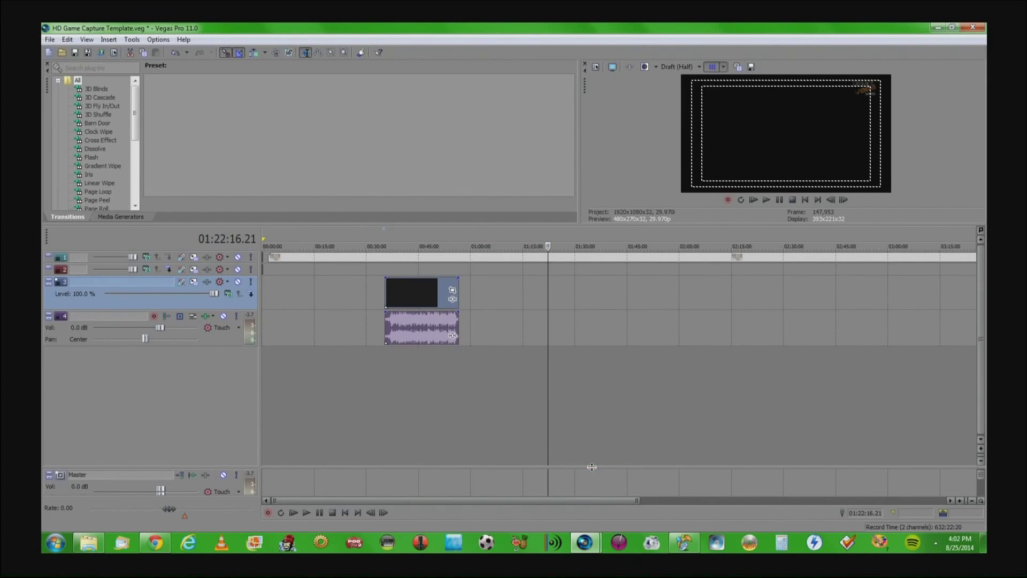
left_click(492, 247)
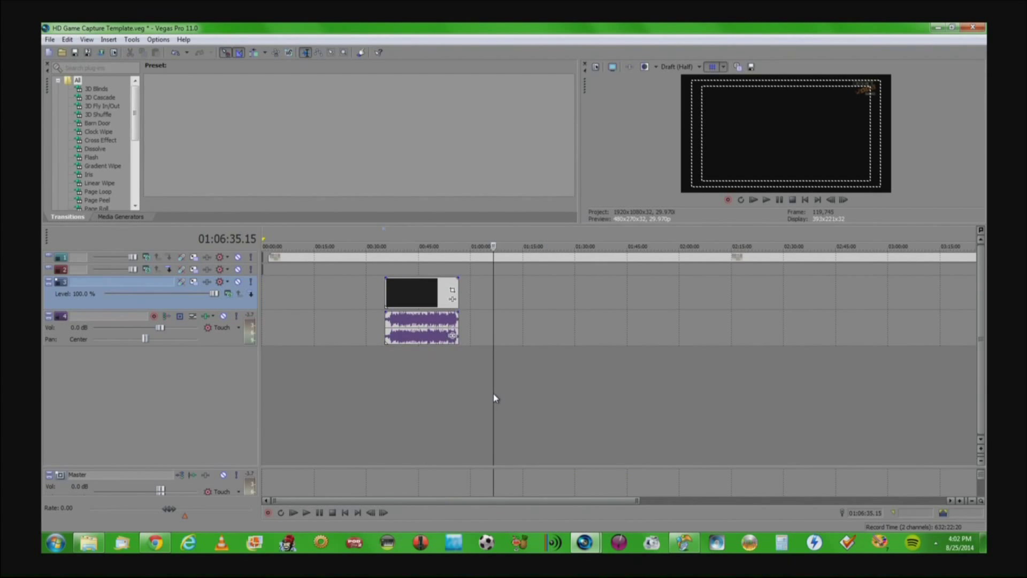
mouse_move(420, 301)
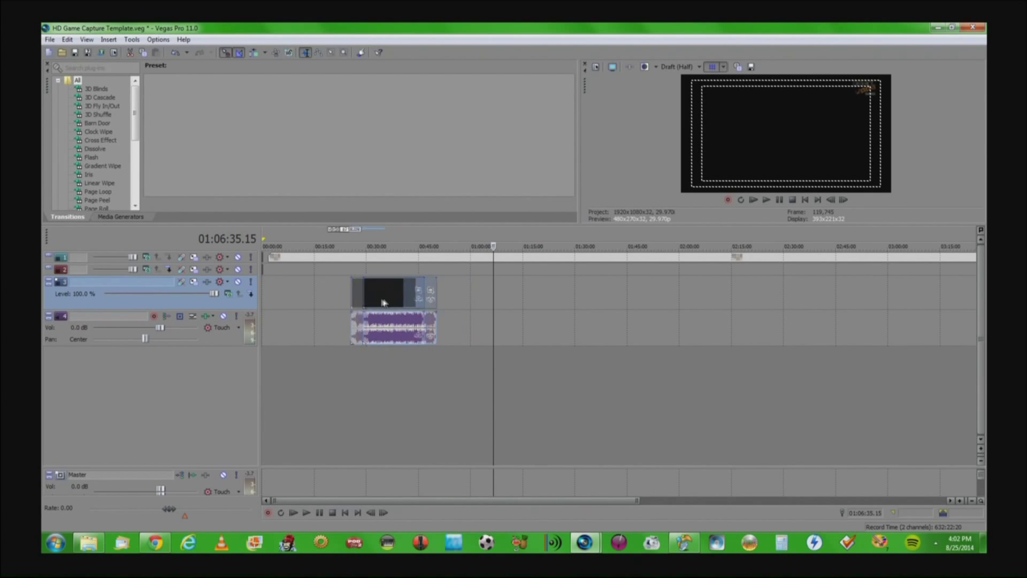
left_click(391, 246)
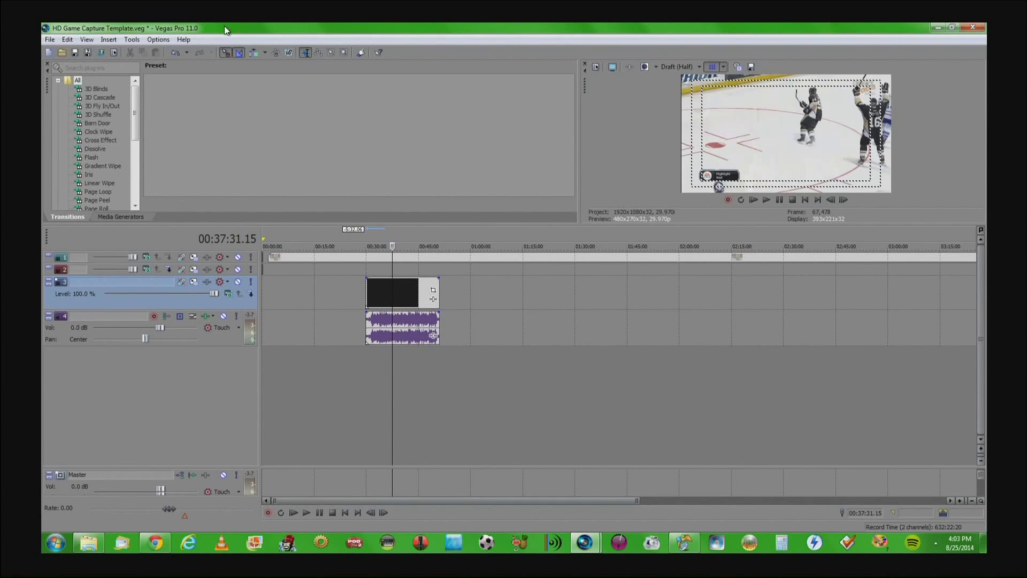
mouse_move(485, 146)
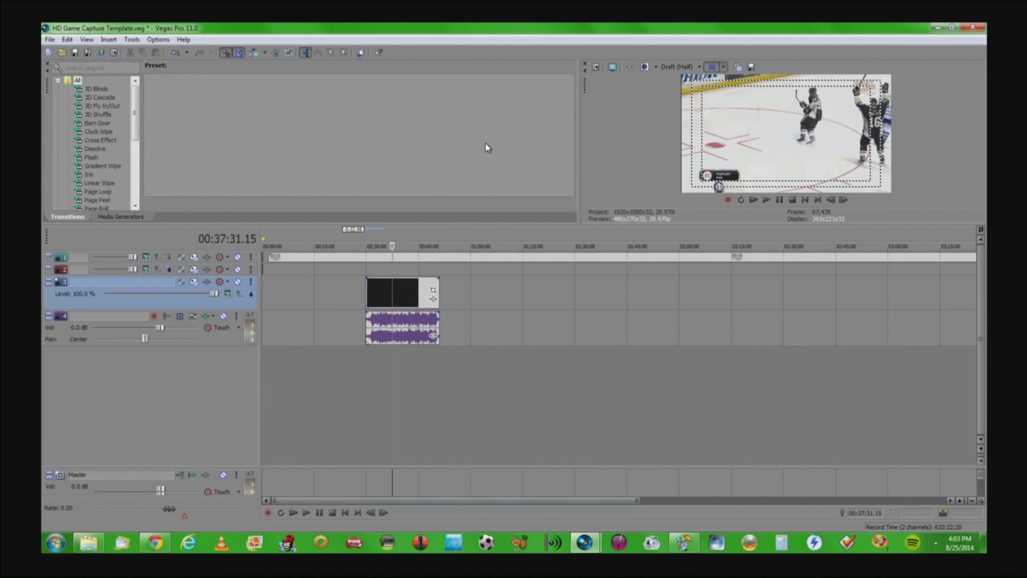
left_click(391, 246)
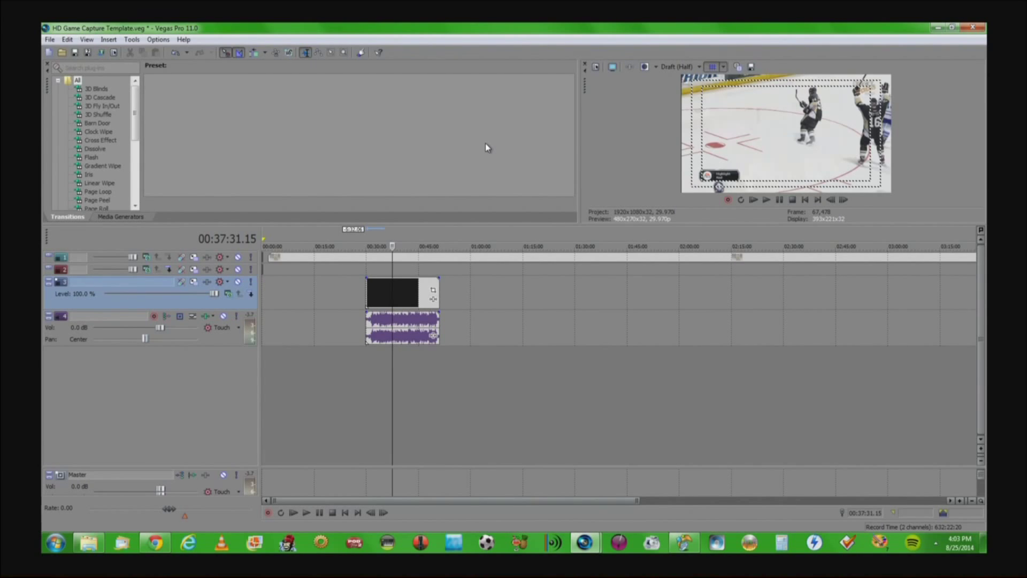